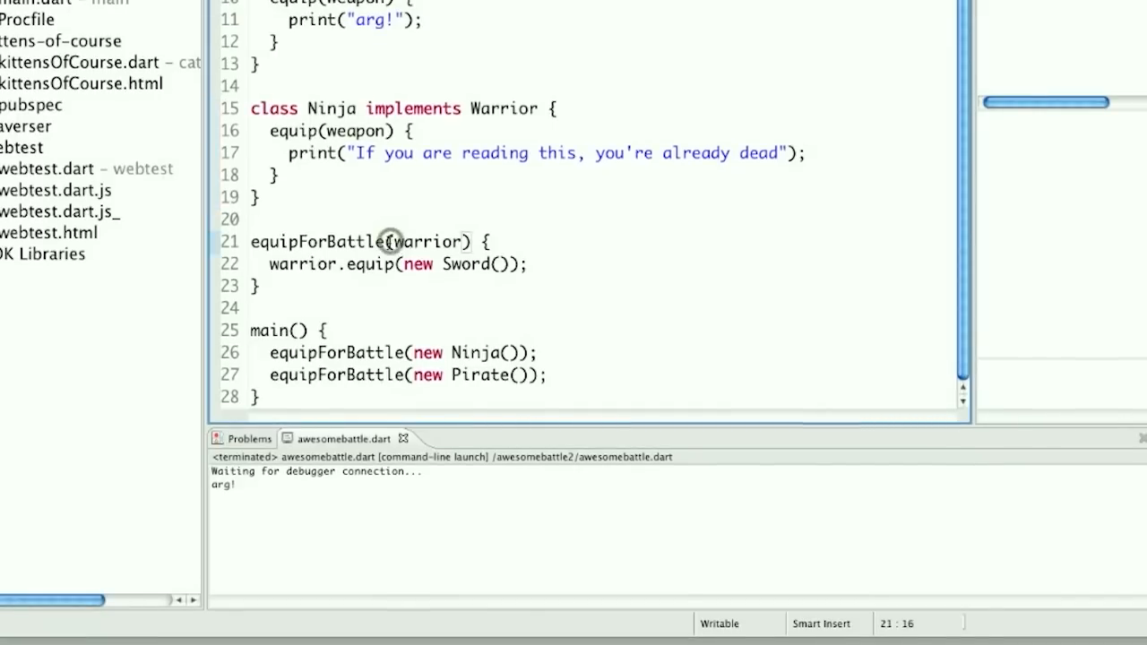
- Type the equipForBattle parameter as Warrior and save, rerunning to print the Ninja and Pirate lines
text(Wrri)
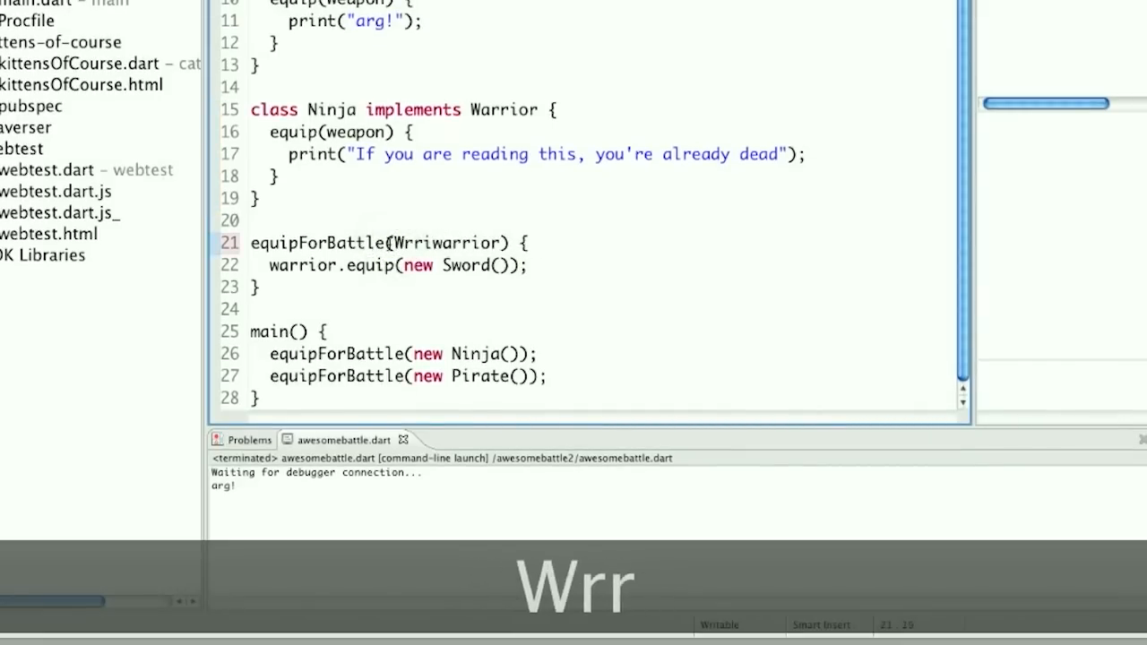
text(arrior)
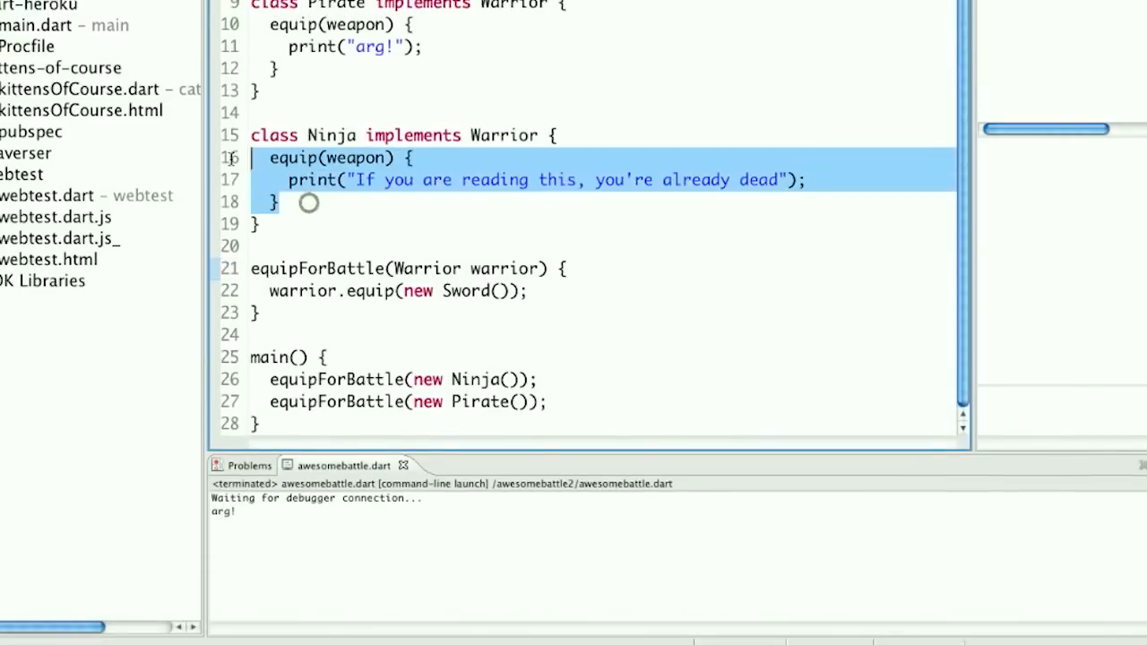
key(cmd+s)
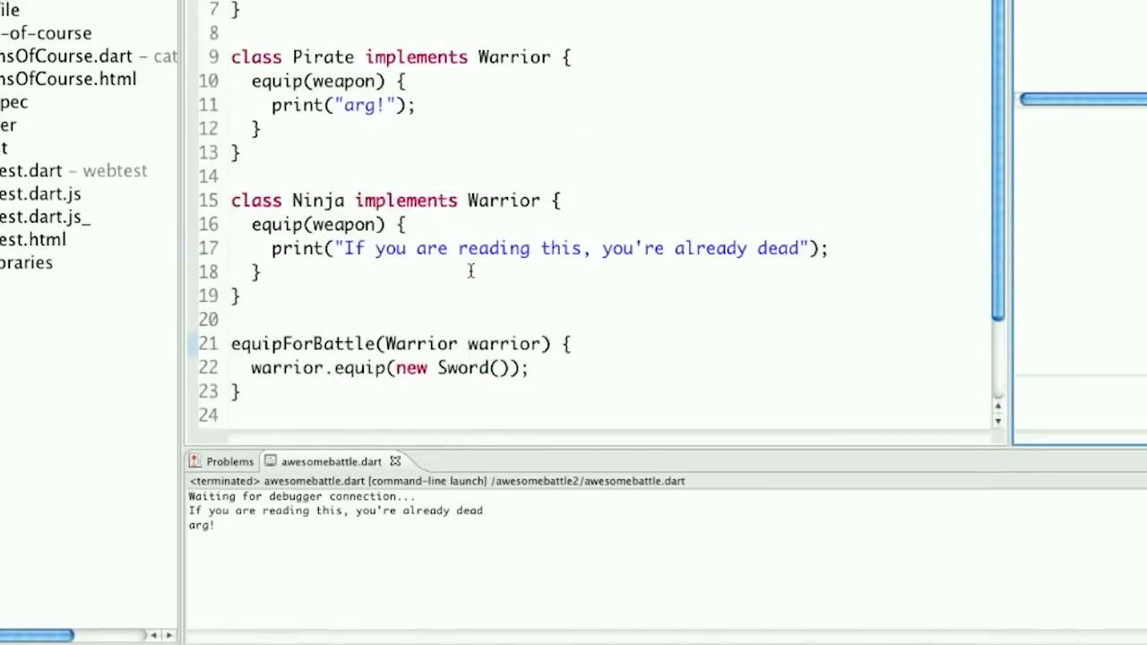
- Scroll to main and begin a third call reading 'equipForBattle*ne' on line 28
scroll(down, 3)
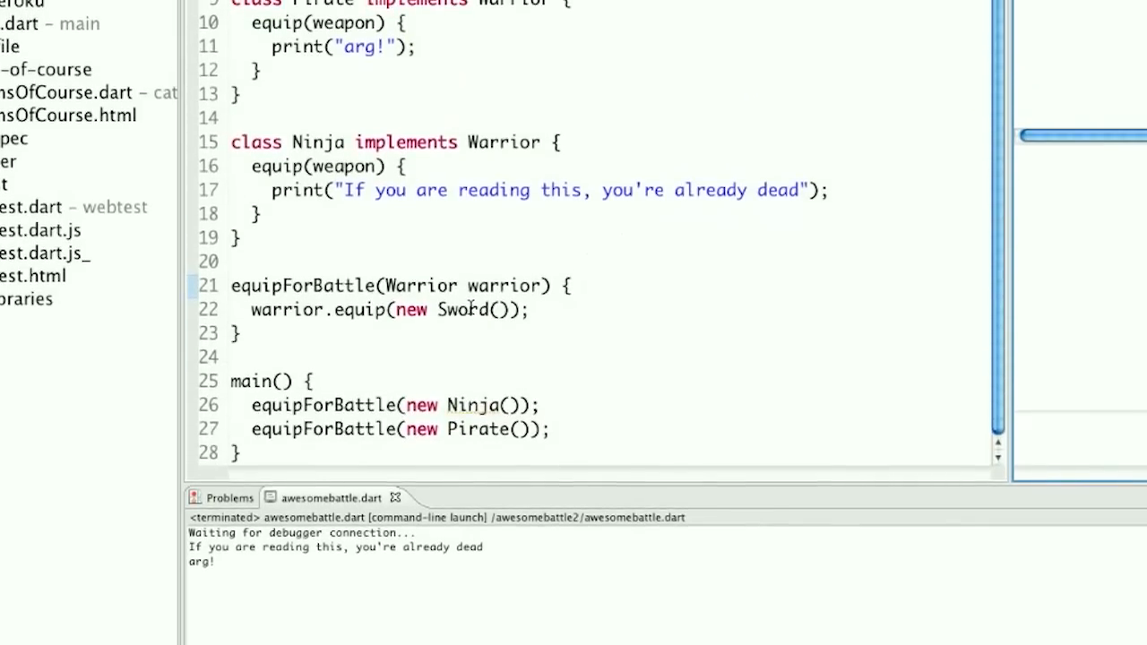
text(equipForBattle*ne)
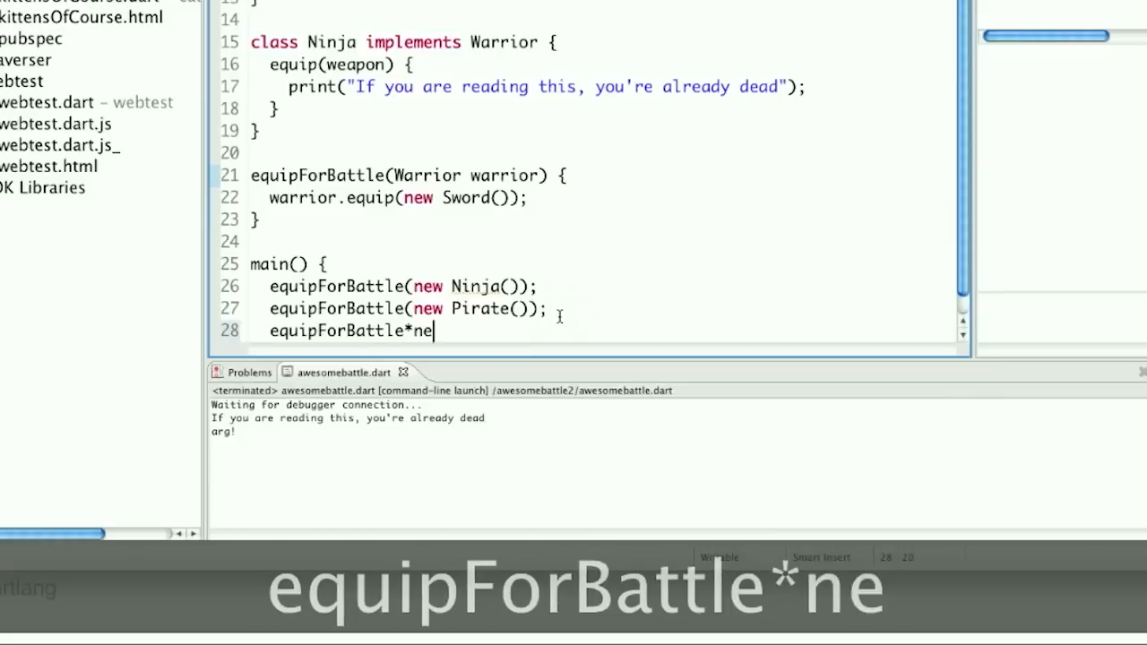
- Complete equipForBattle(new Zombie()); and start a Zombie class with its weapon method
text((new Zomb))
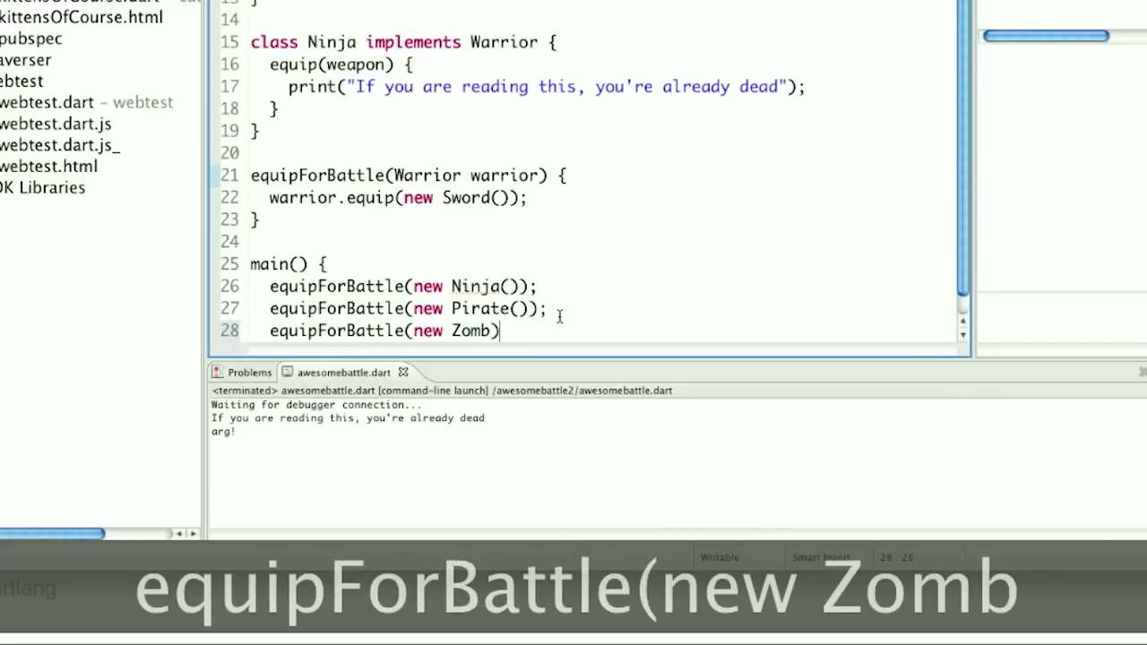
text(ie());)
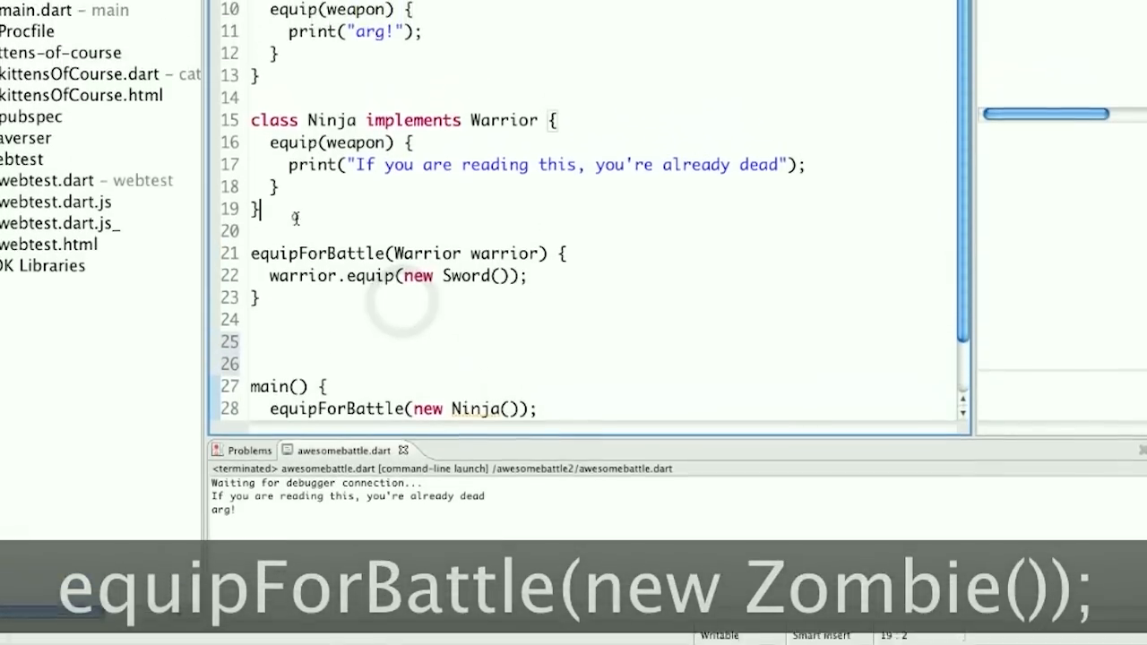
text(class Zombie {)
text(equip()
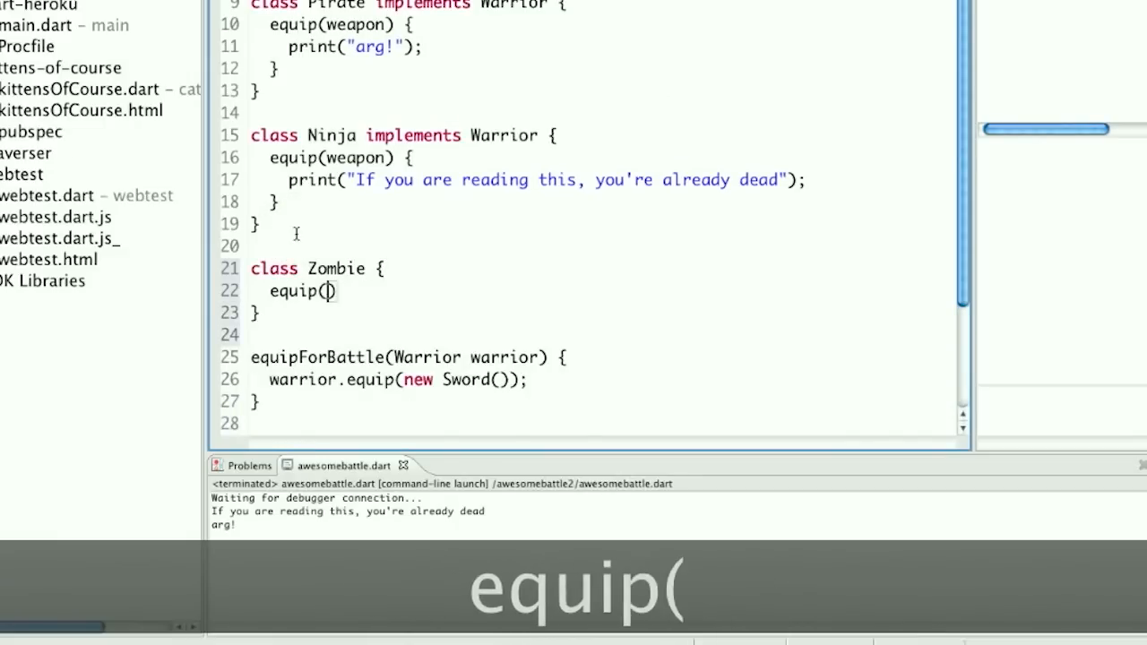
text(weapn)
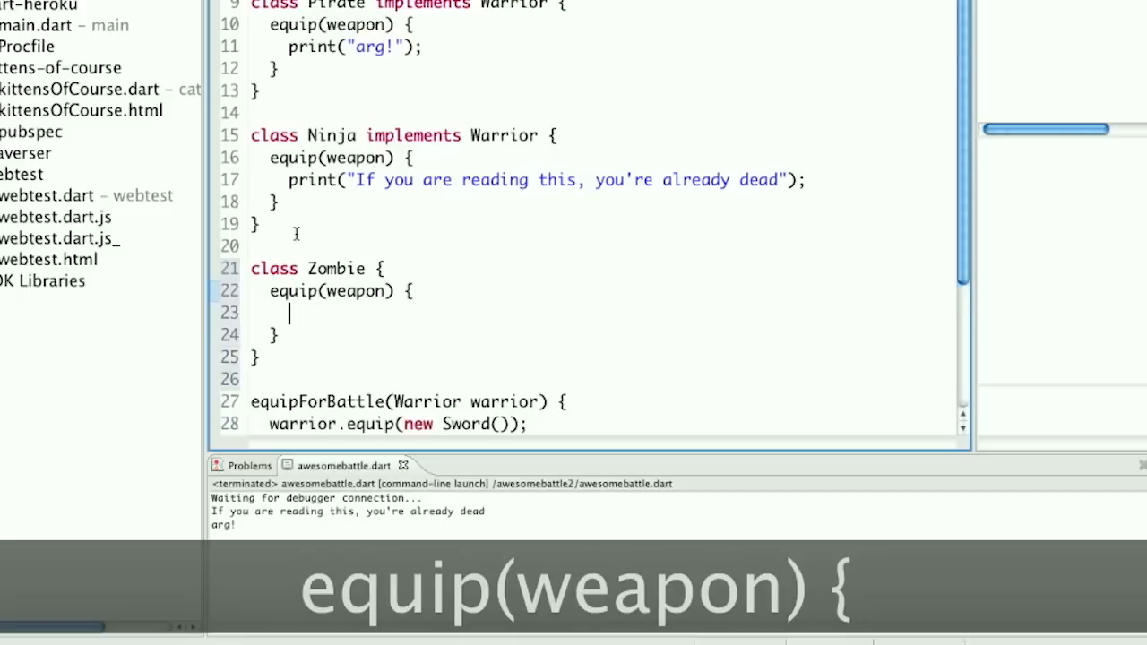
- Make the Zombie method print that a zombie's weapon is its insatiable lust for human flesh
text(print("su"))
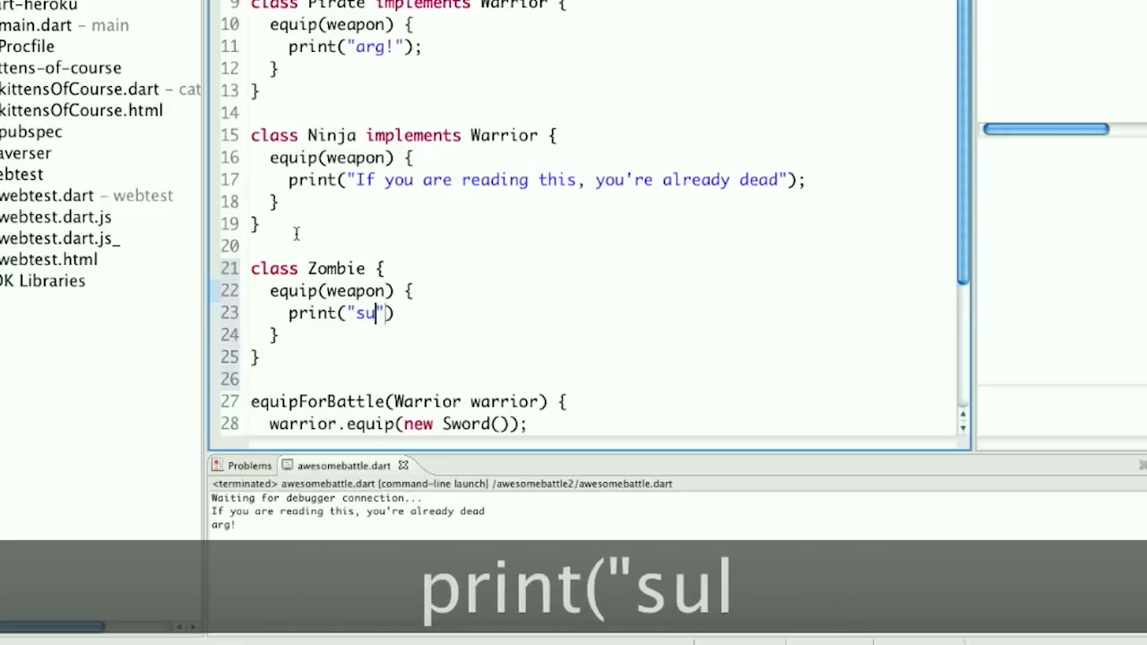
text(illy,)
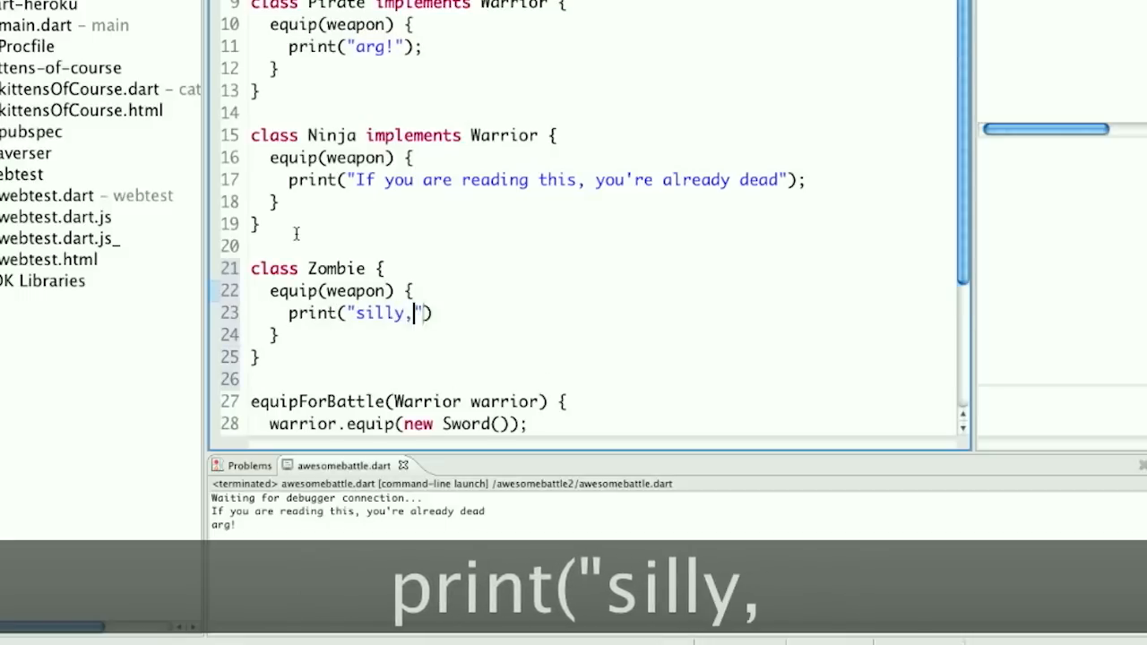
text(a zombi)
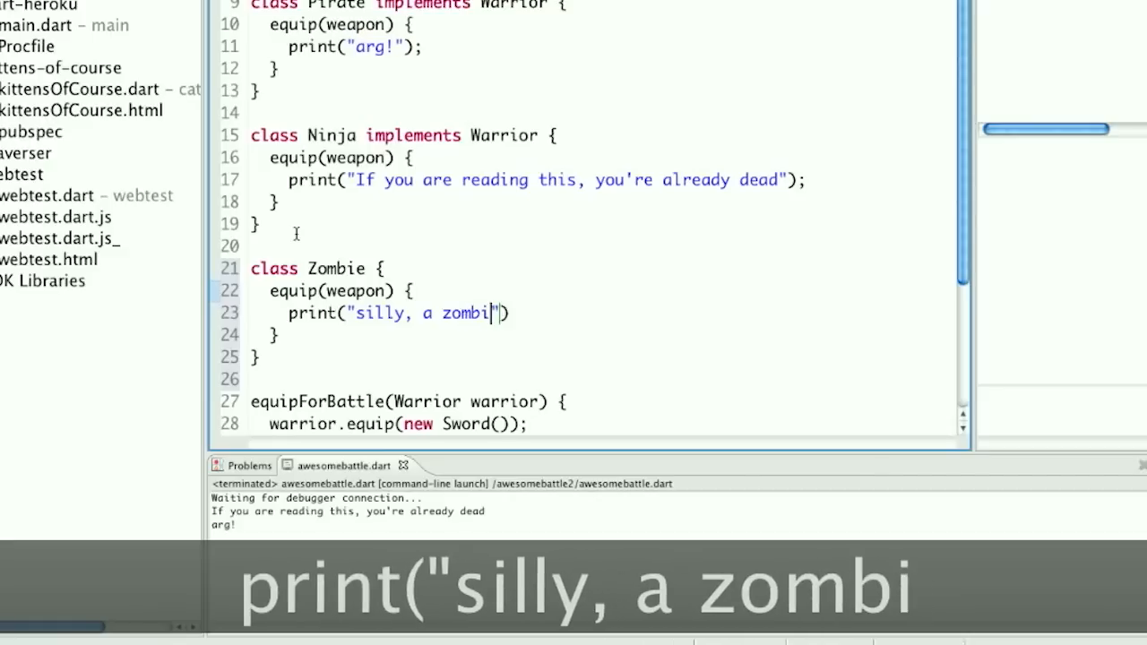
text(e's weapon is his insati)
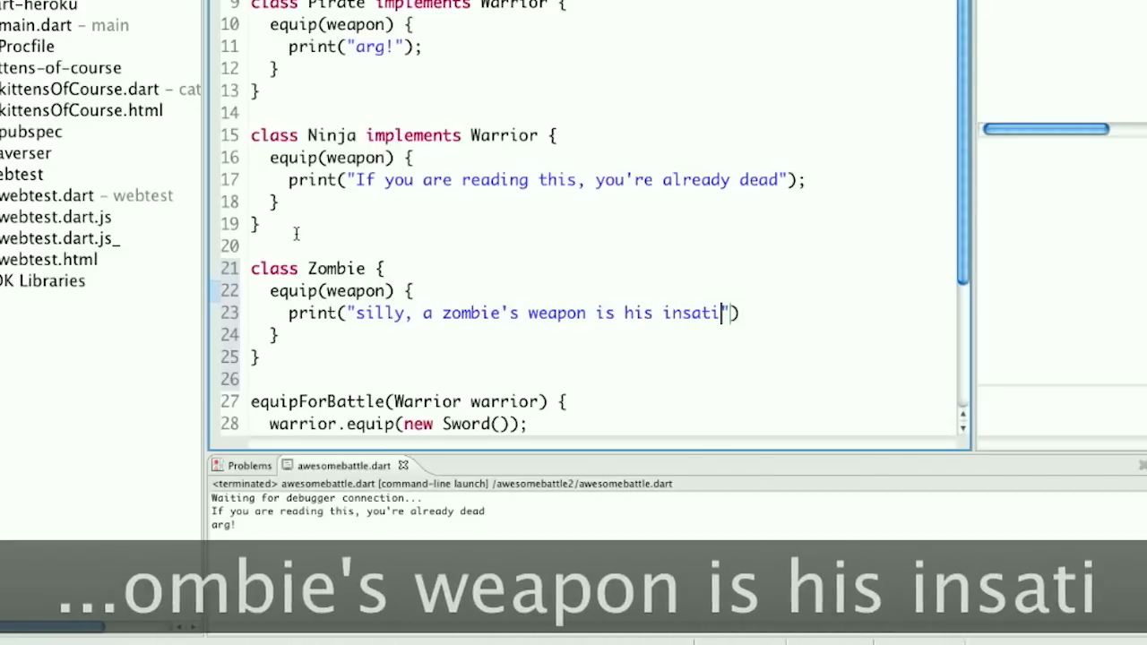
text(able lust for human flesh)
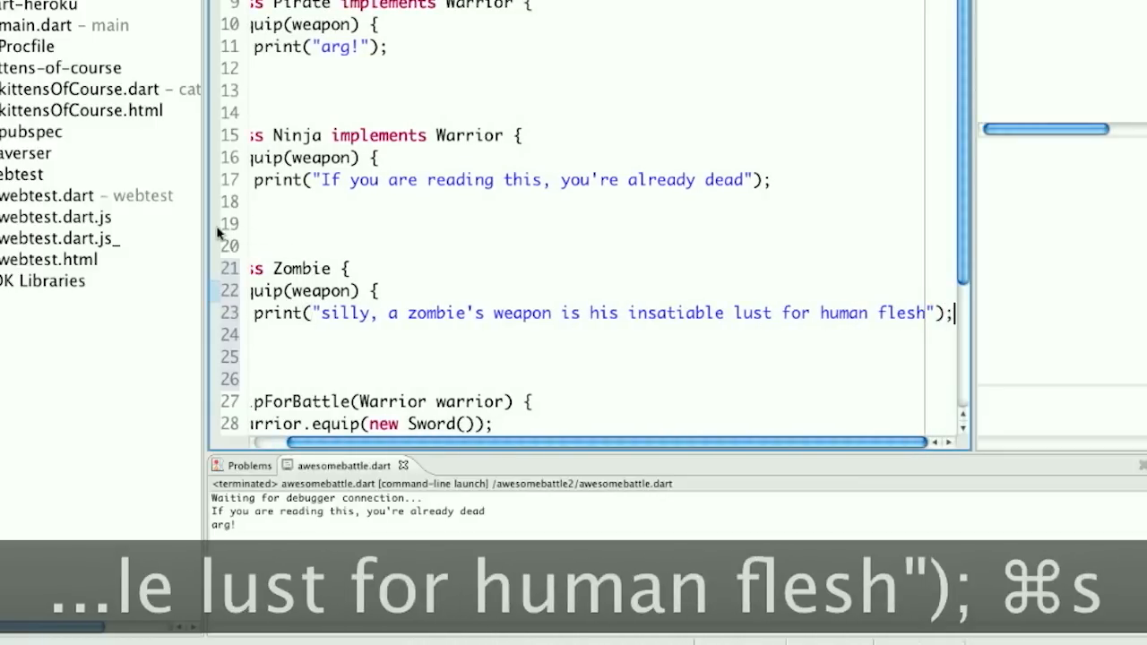
scroll(down, 3)
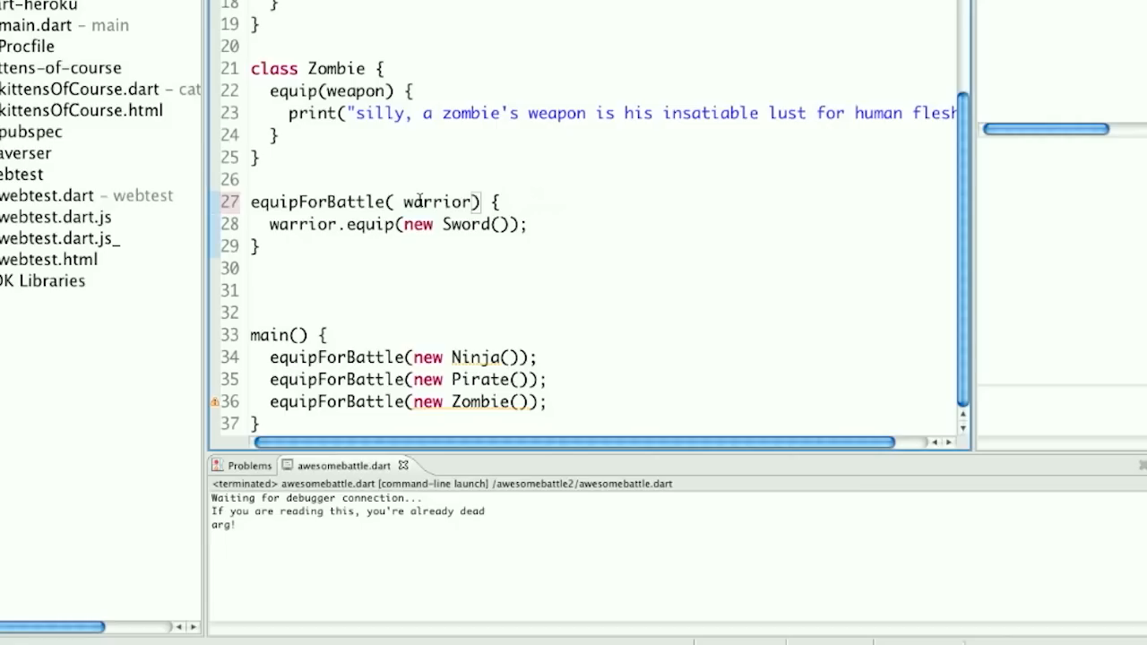
- Save the battle code and run it so the console adds the zombie's flesh line
key(cmd+s)
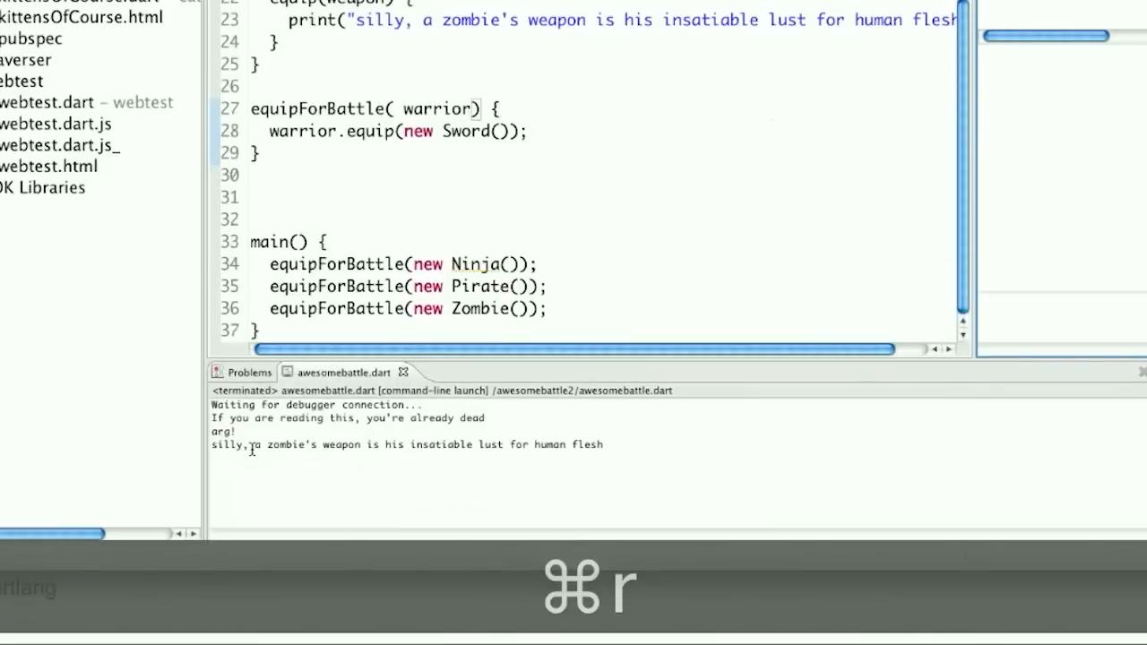
key(cmd+r)
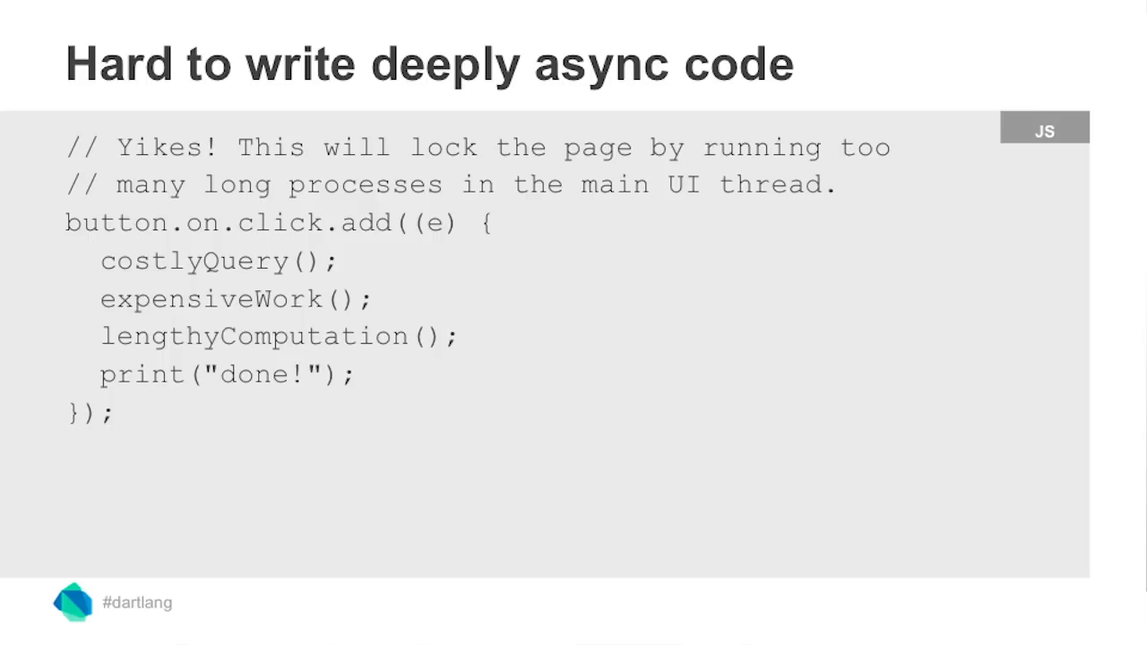
- Advance the presentation past the 'Hard to write deeply async code' slide
key(Right)
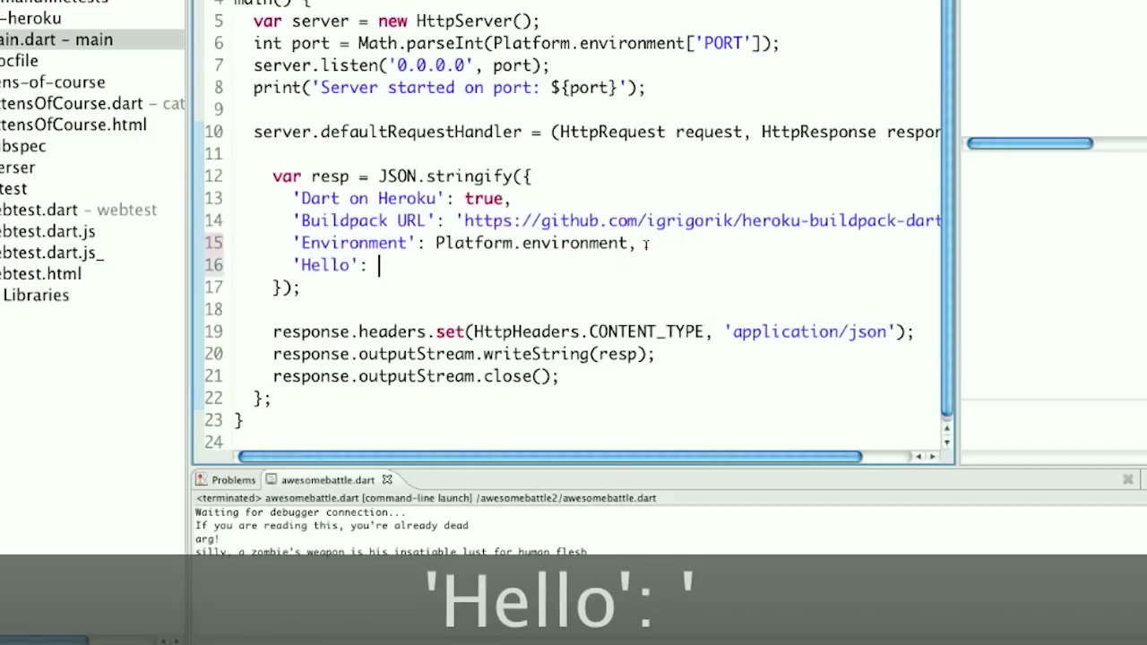
- Enter 'Intertubes' as the value of the new 'Hello' entry in the JSON map
text('Intertubes')
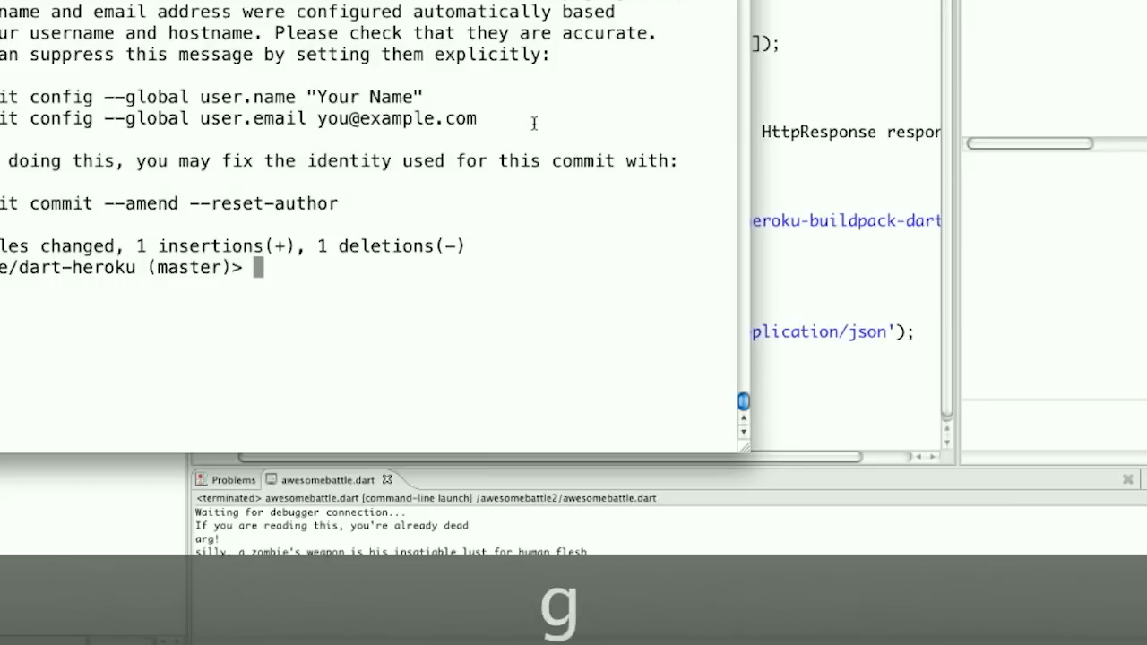
- Run git push heroku master to deploy the Dart app to dart-test.herokuapp.com
text(git push)
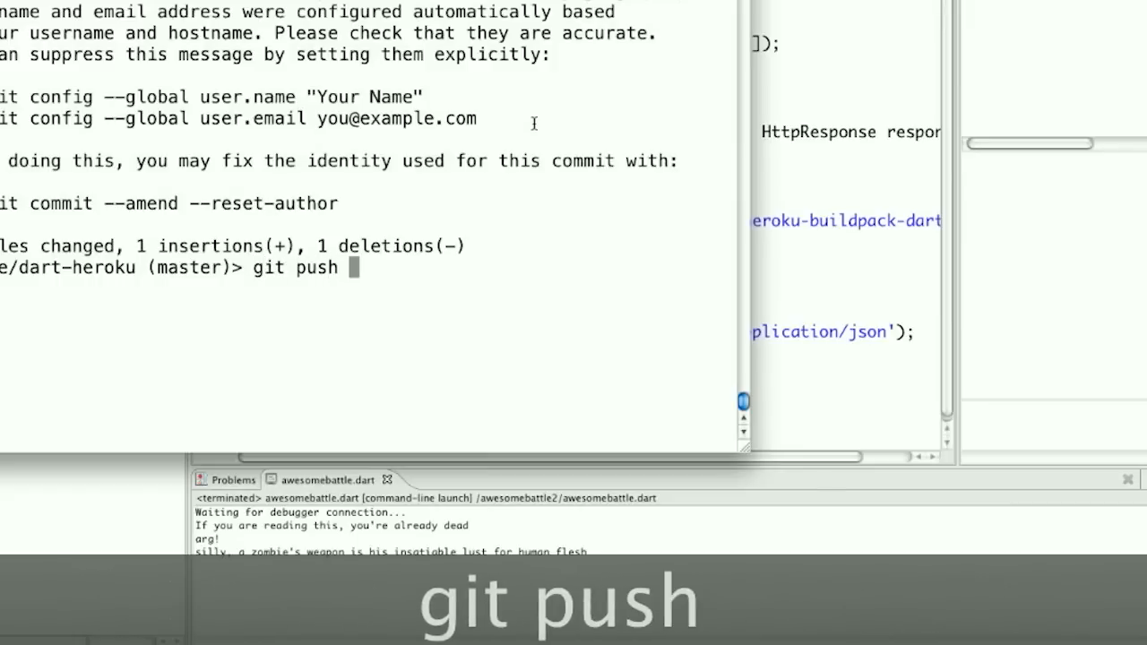
text(heroku)
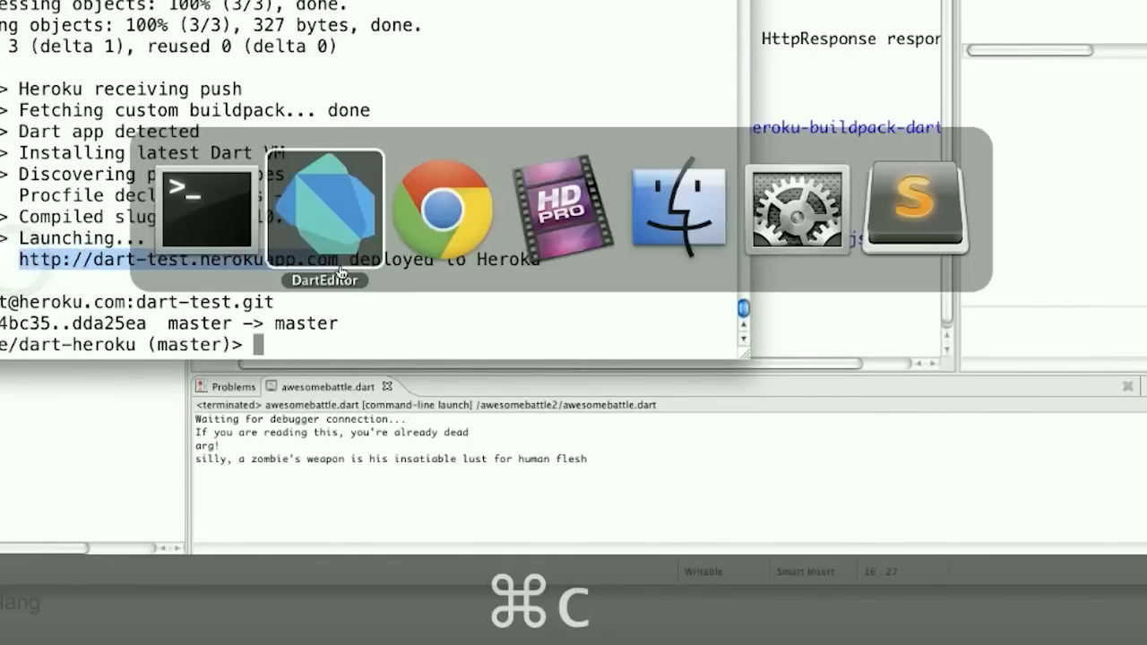
- Load dart-test.herokuapp.com in Chrome to see the JSON ending with "Hello":"Intertubes"
click(444, 208)
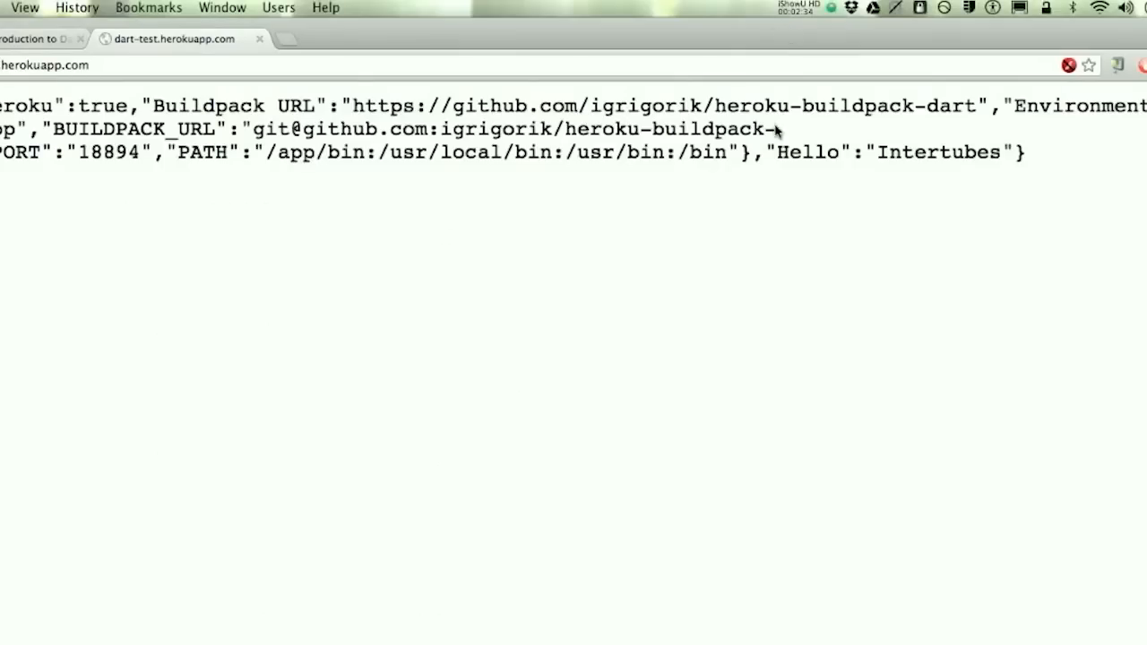
drag(761, 151, 1003, 151)
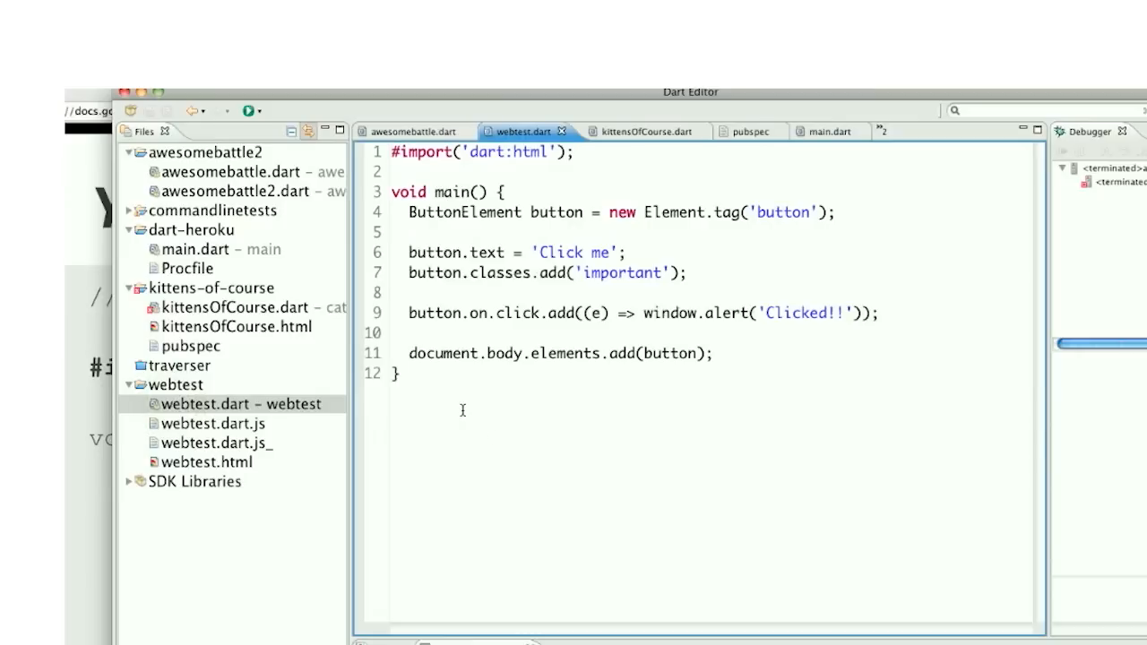
- Launch webtest.html in Dartium and trigger the 'Clicked!!' alert with the Click me button
click(461, 408)
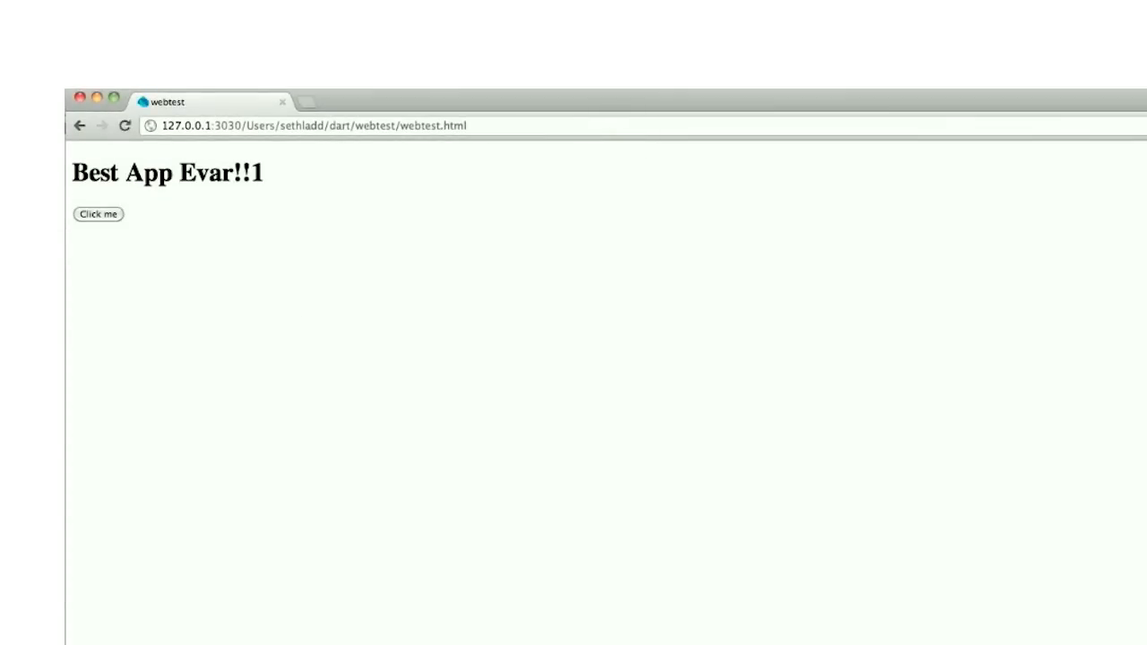
click(101, 214)
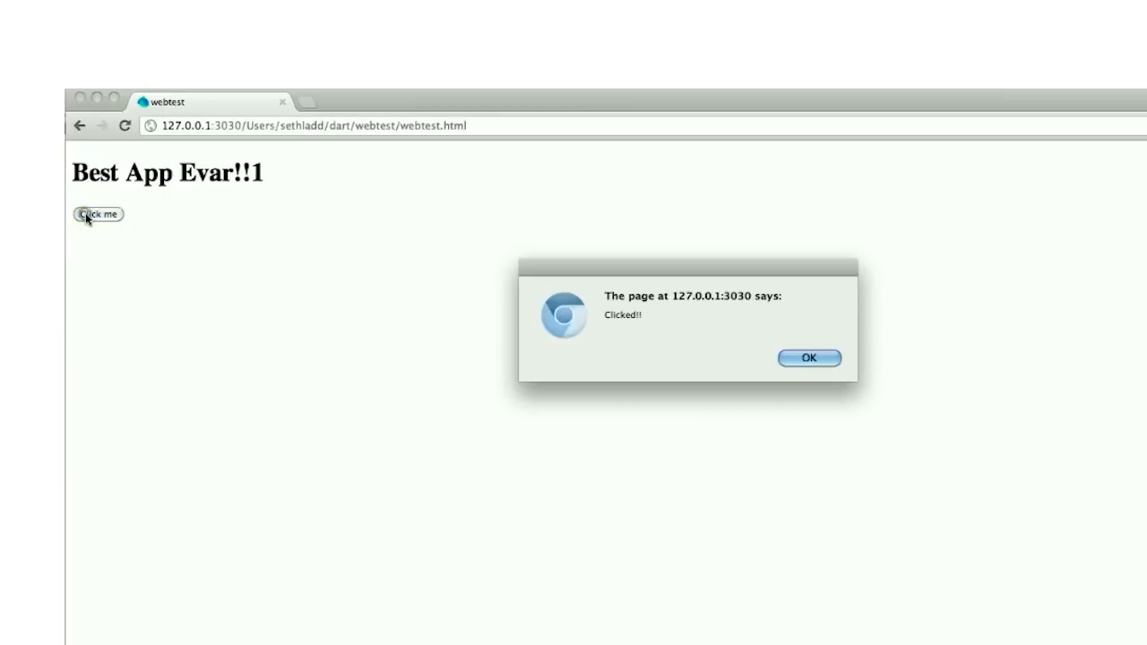
mouse_move(641, 348)
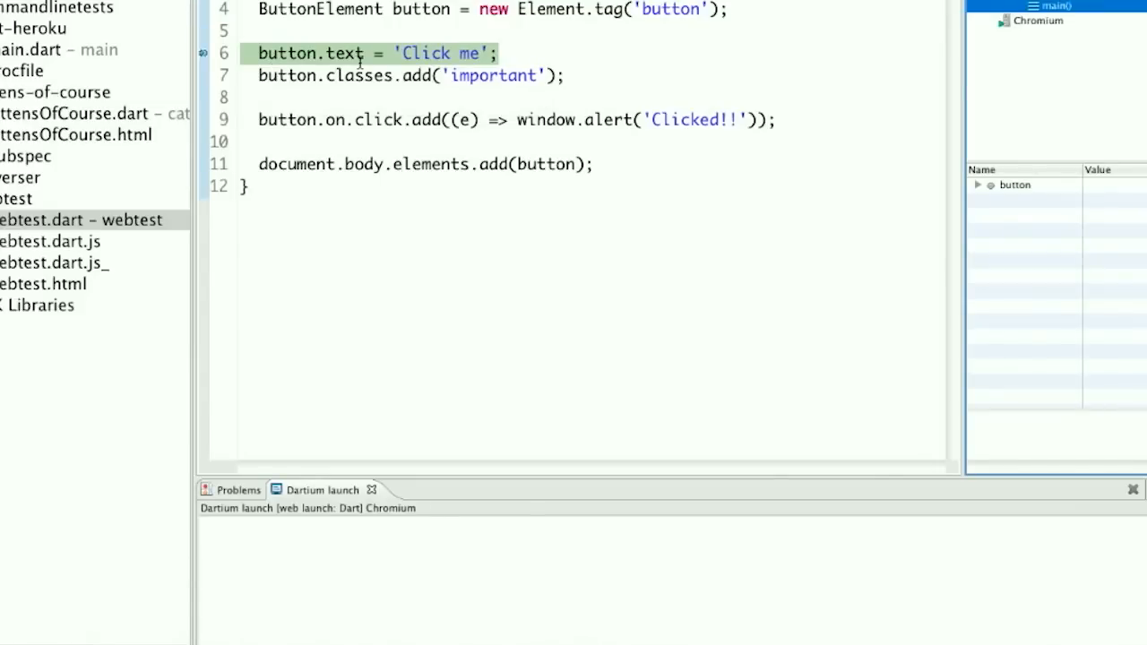
mouse_move(613, 53)
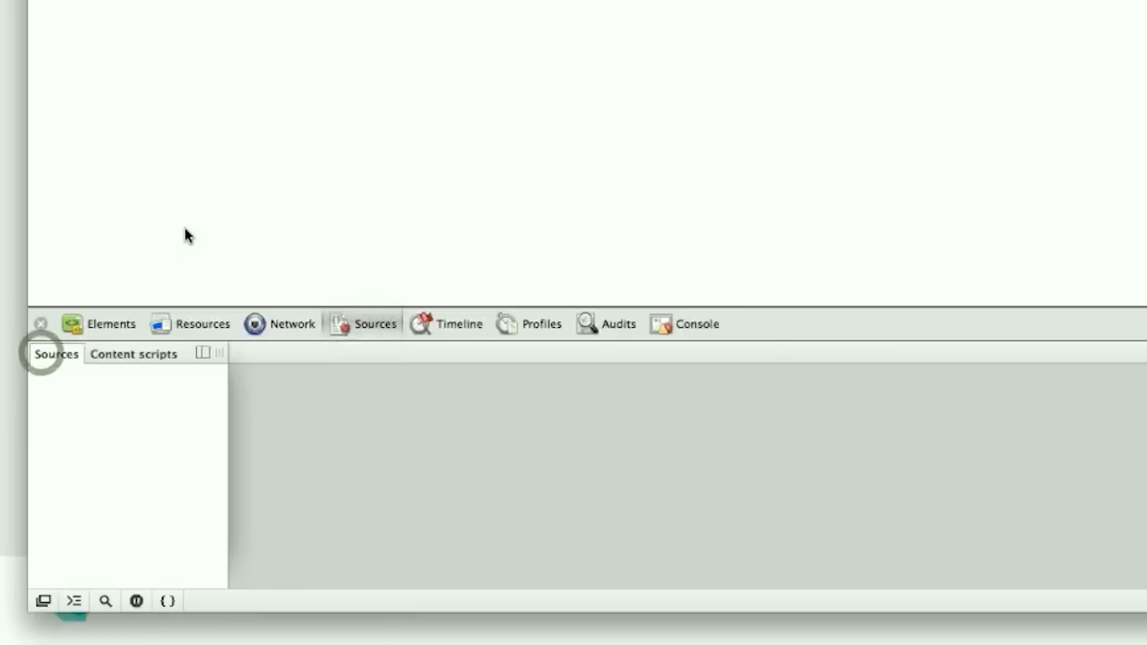
- Open webtest.dart in DevTools, set a line 6 breakpoint, and reload to pause there
key(cmd+r)
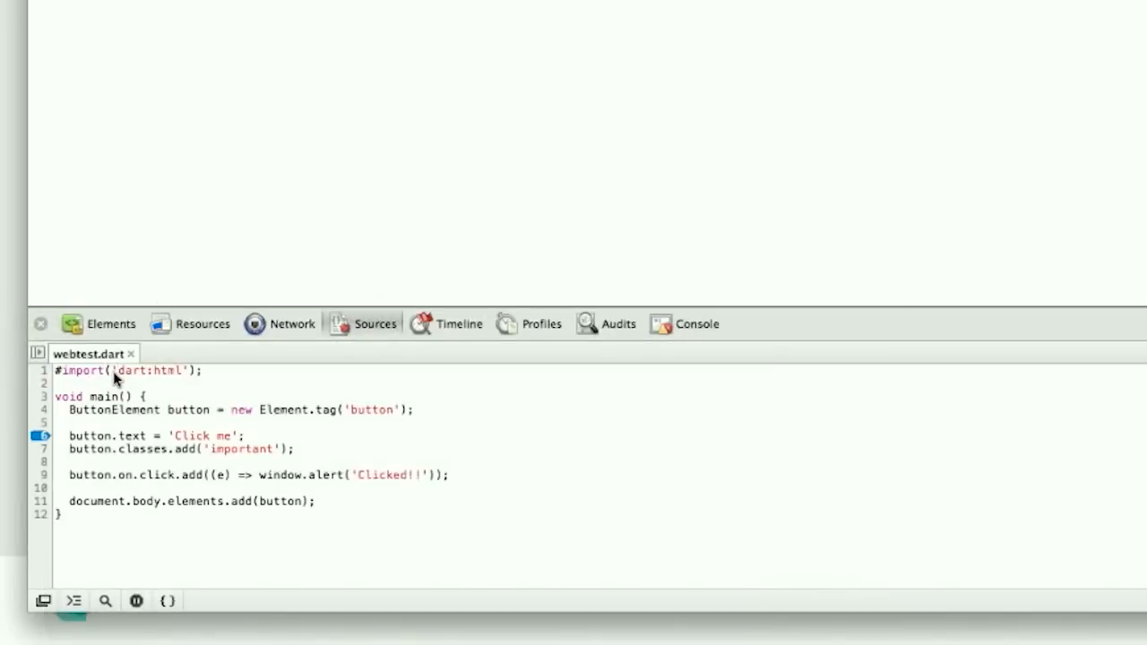
mouse_move(71, 453)
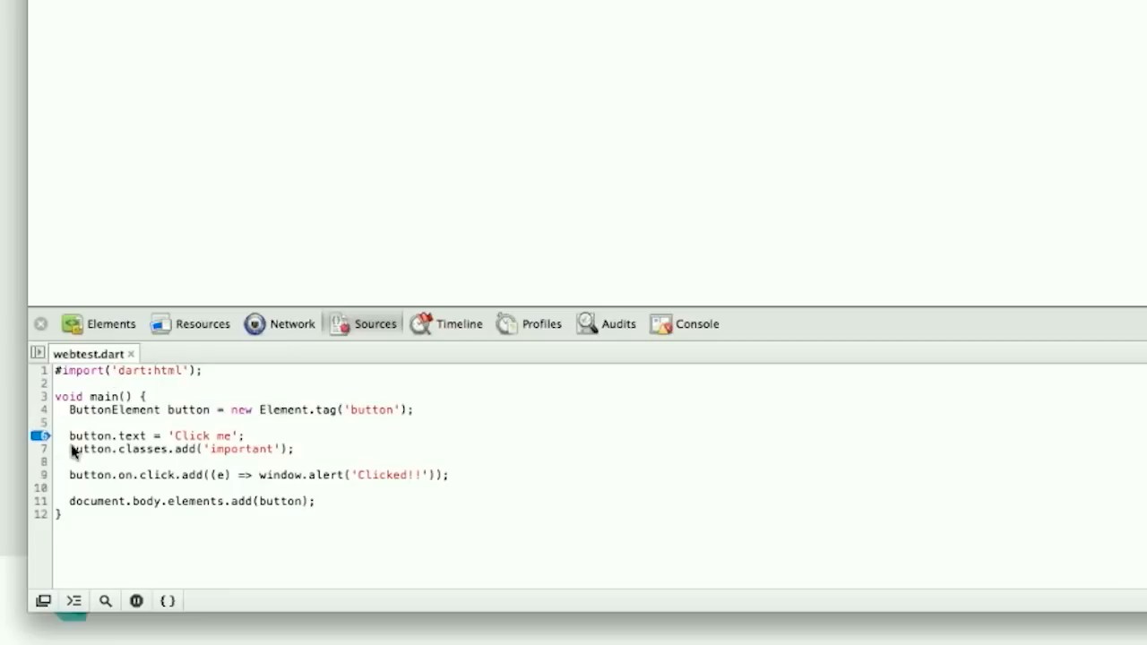
click(38, 436)
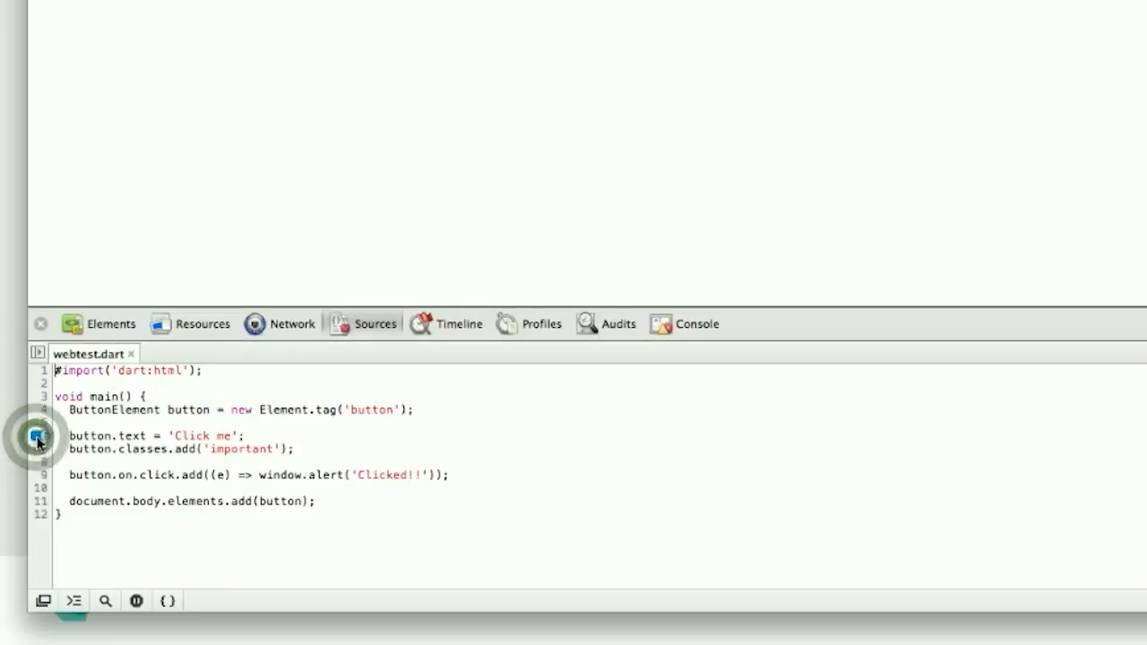
key(Cmd+r)
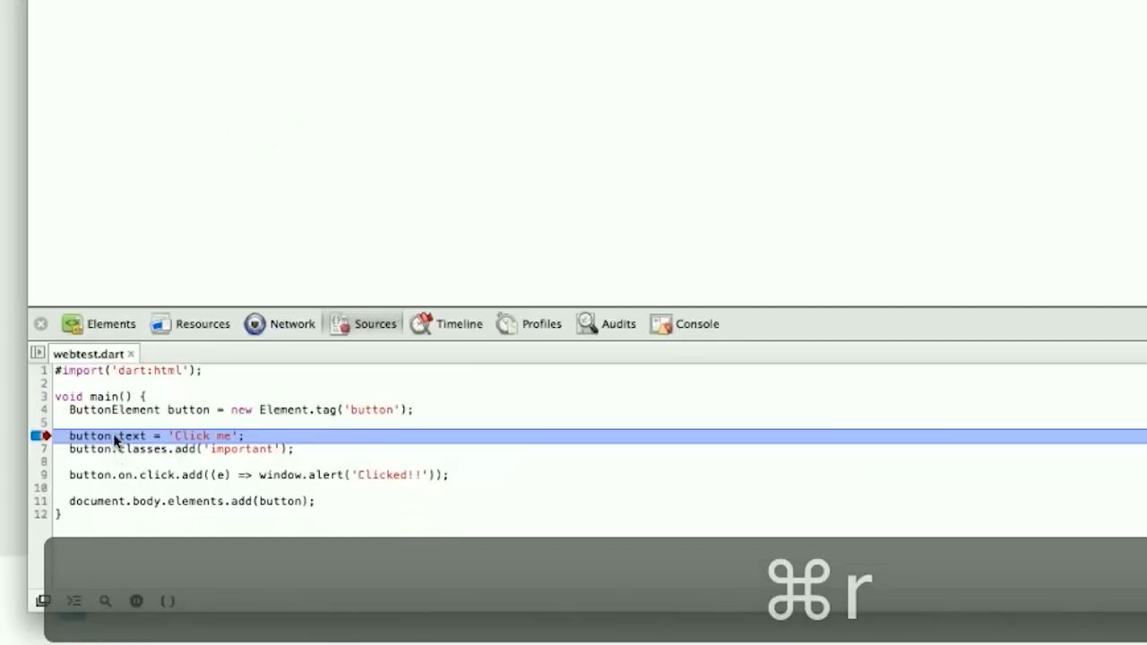
key(cmd+r)
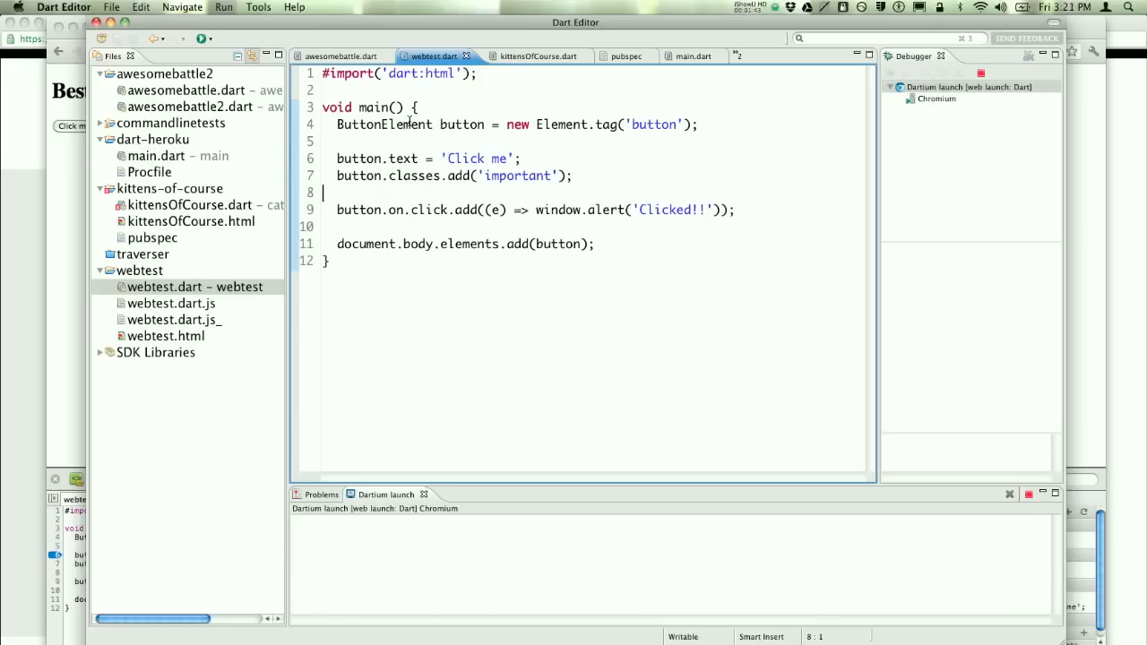
mouse_move(462, 124)
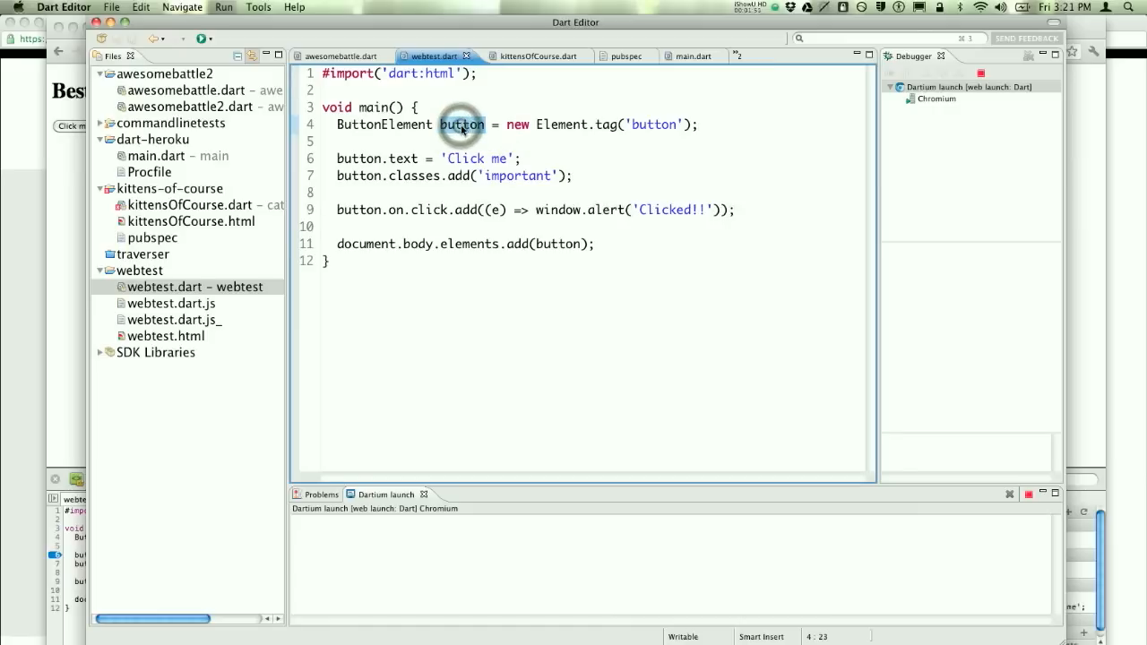
- Rename the button variable on line 4 to 'clickable' via the Rename refactoring
right_click(462, 125)
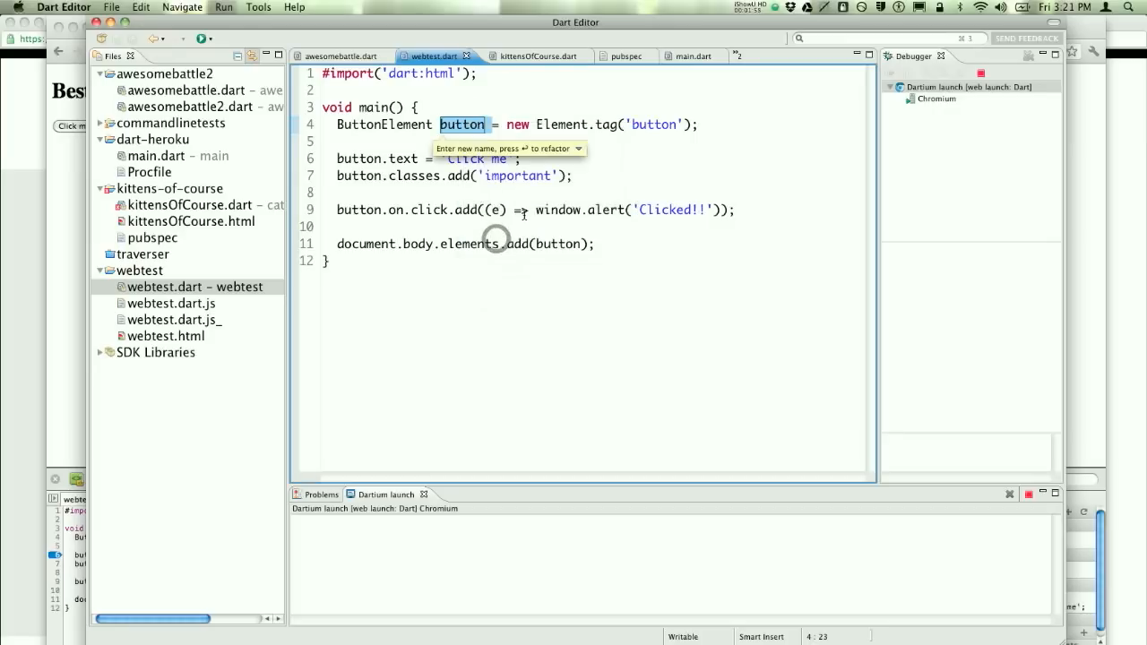
text(clickable)
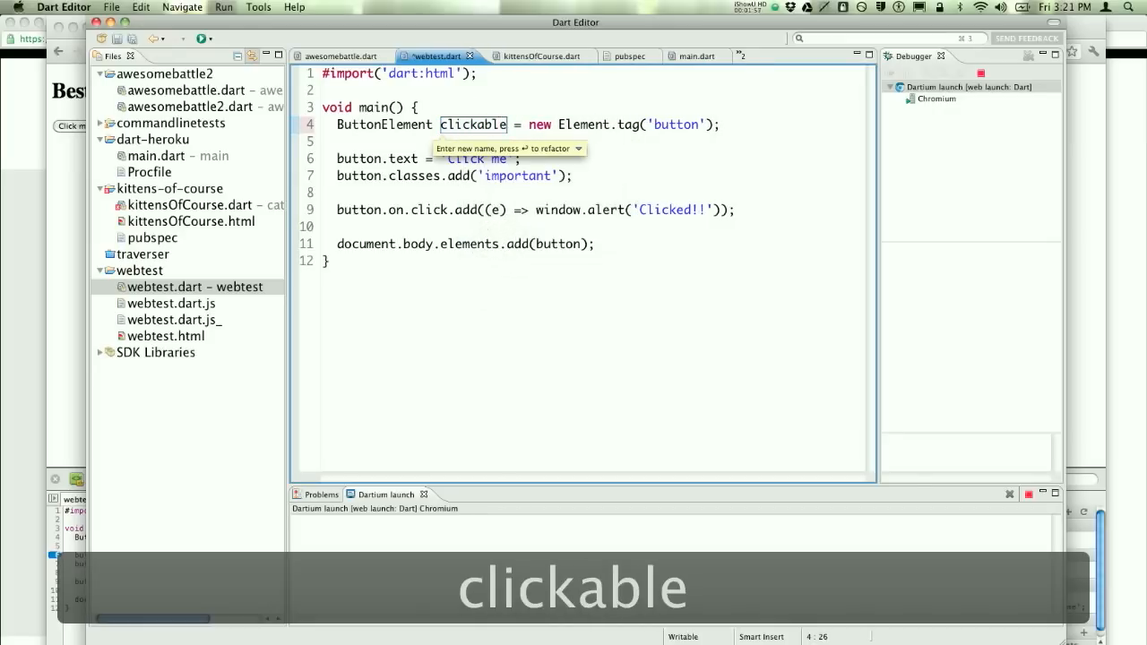
key(Enter)
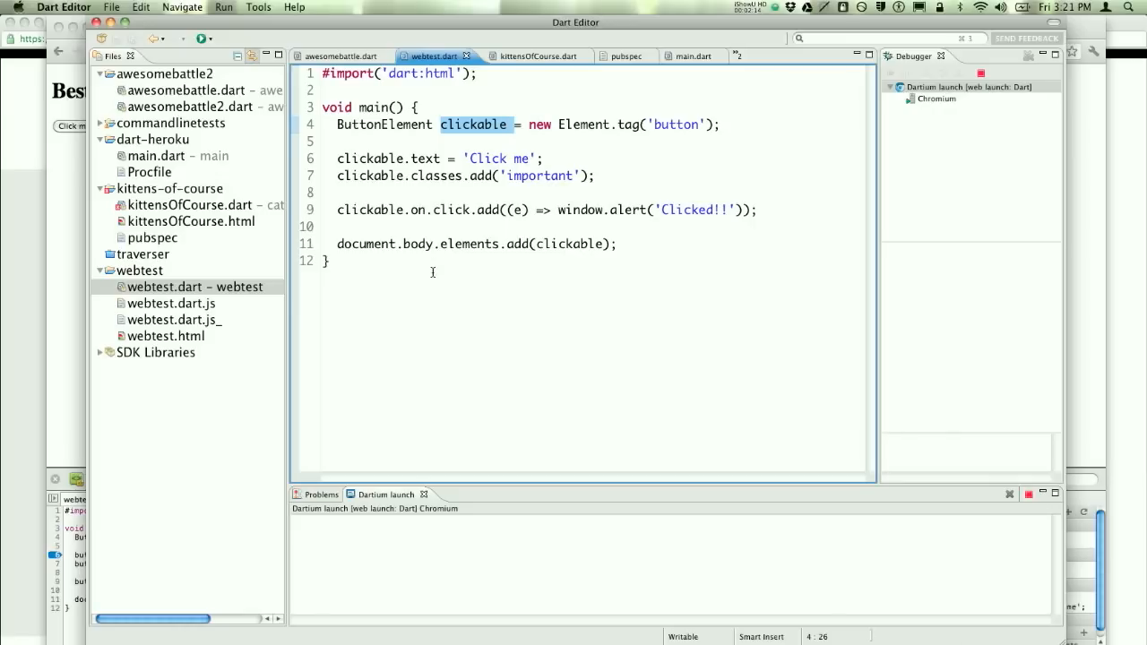
- Compile webtest.dart to JavaScript with Tools > Generate JavaScript
click(258, 8)
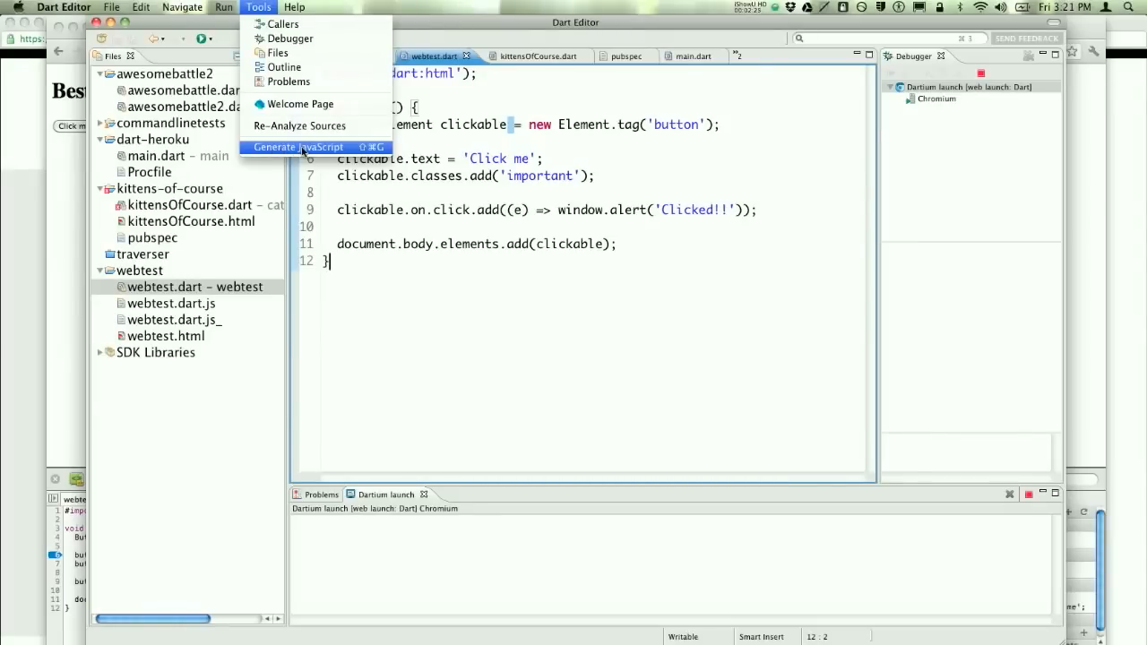
click(297, 147)
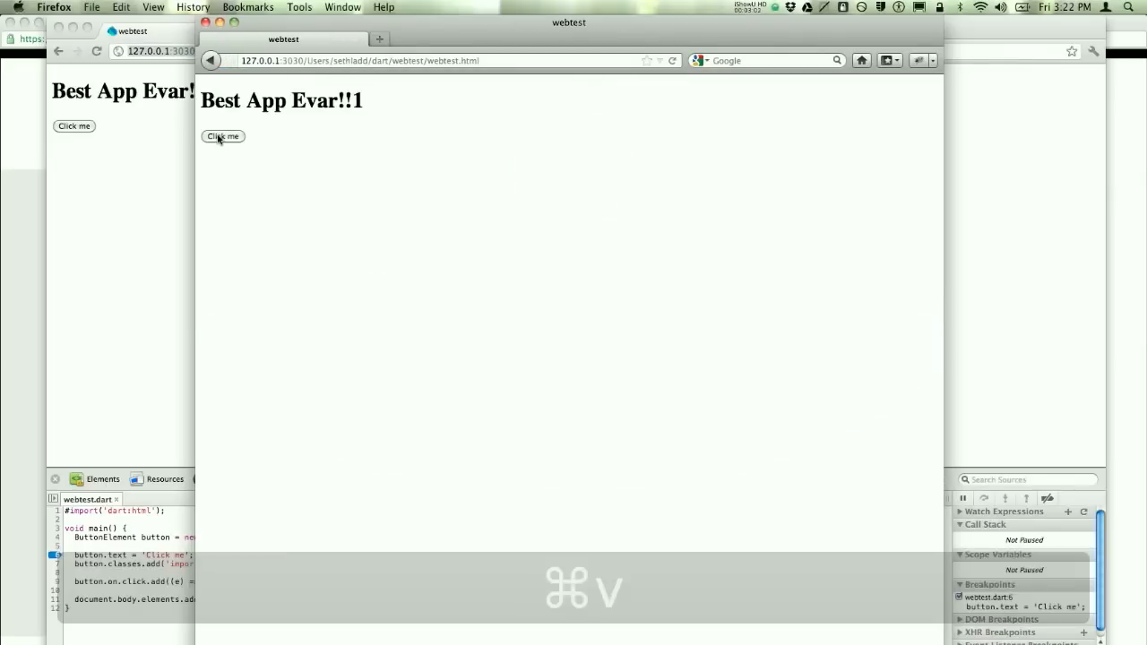
- Trigger the 'Click me' button's Clicked!! alert on the webtest page and dismiss it
click(223, 136)
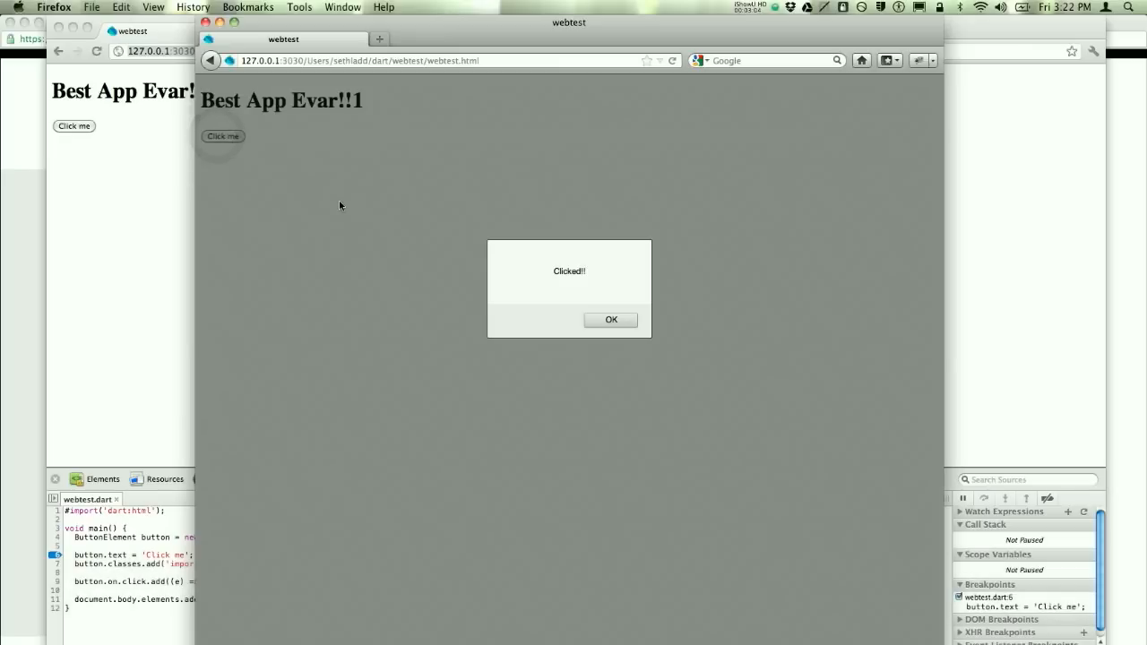
click(610, 319)
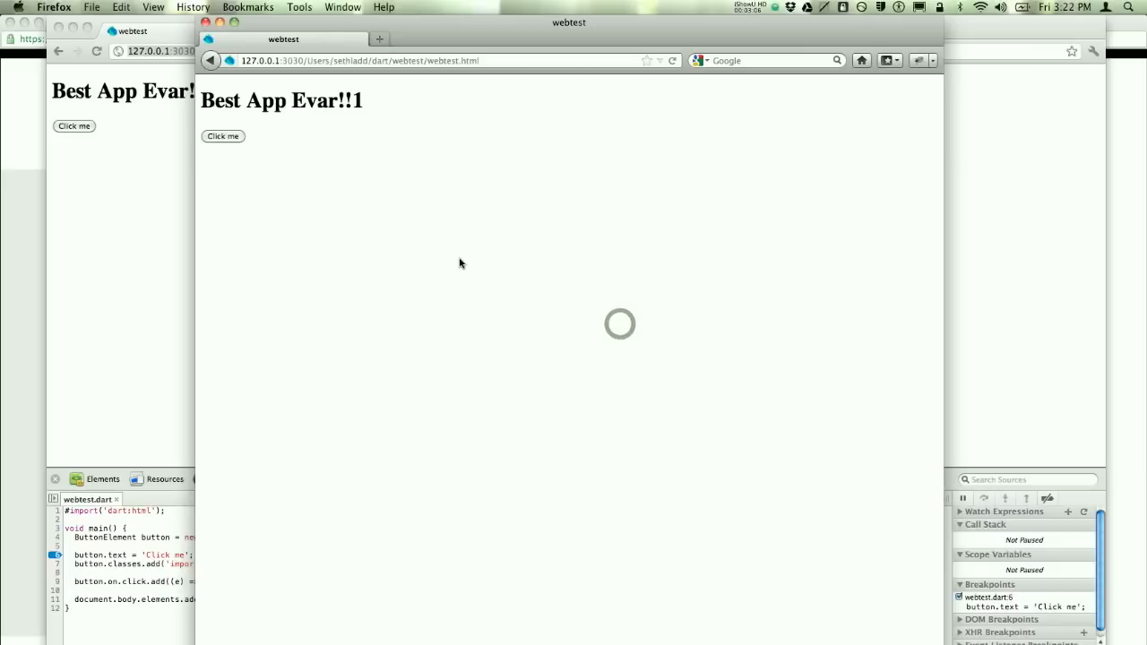
- View the webtest.html page source from the page's context menu
right_click(462, 263)
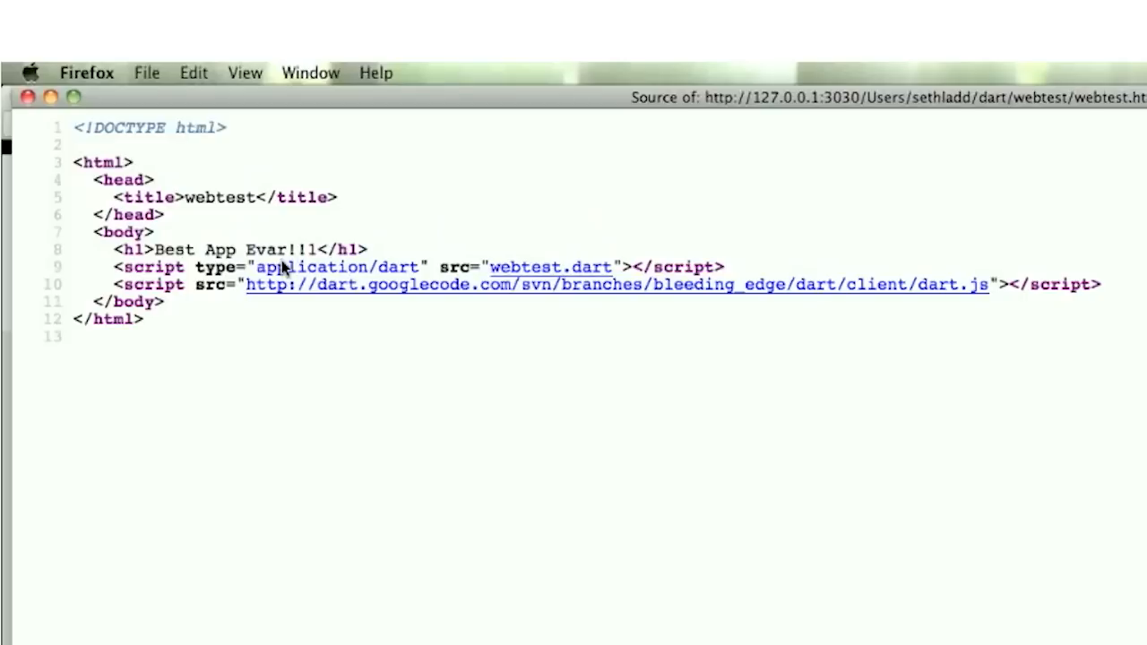
click(244, 72)
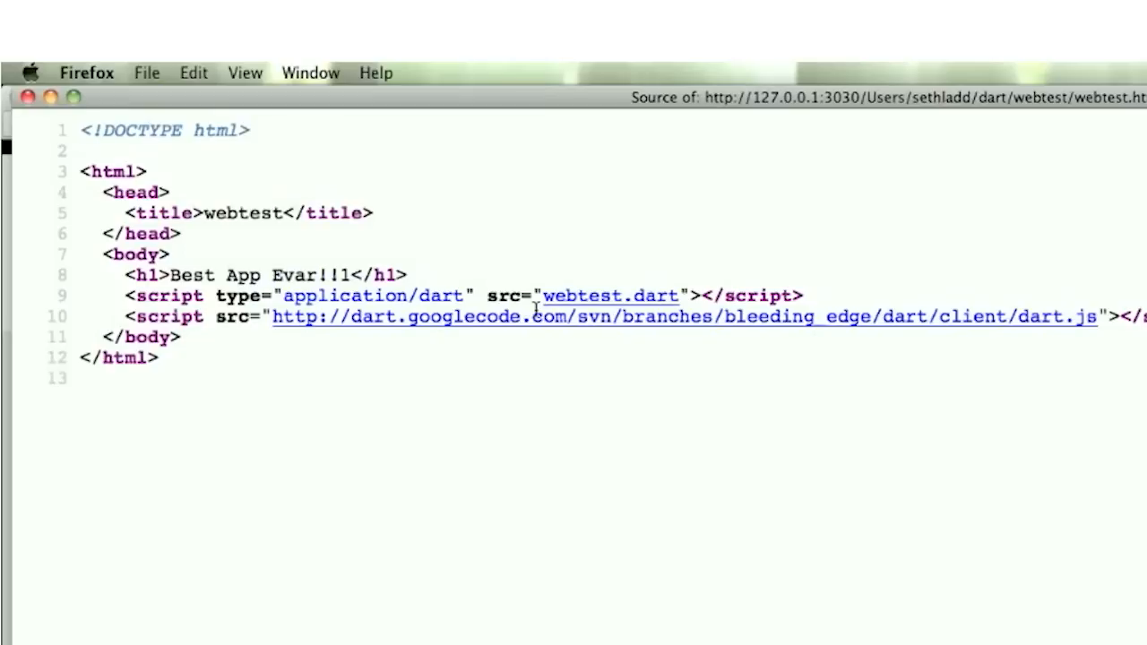
mouse_move(556, 346)
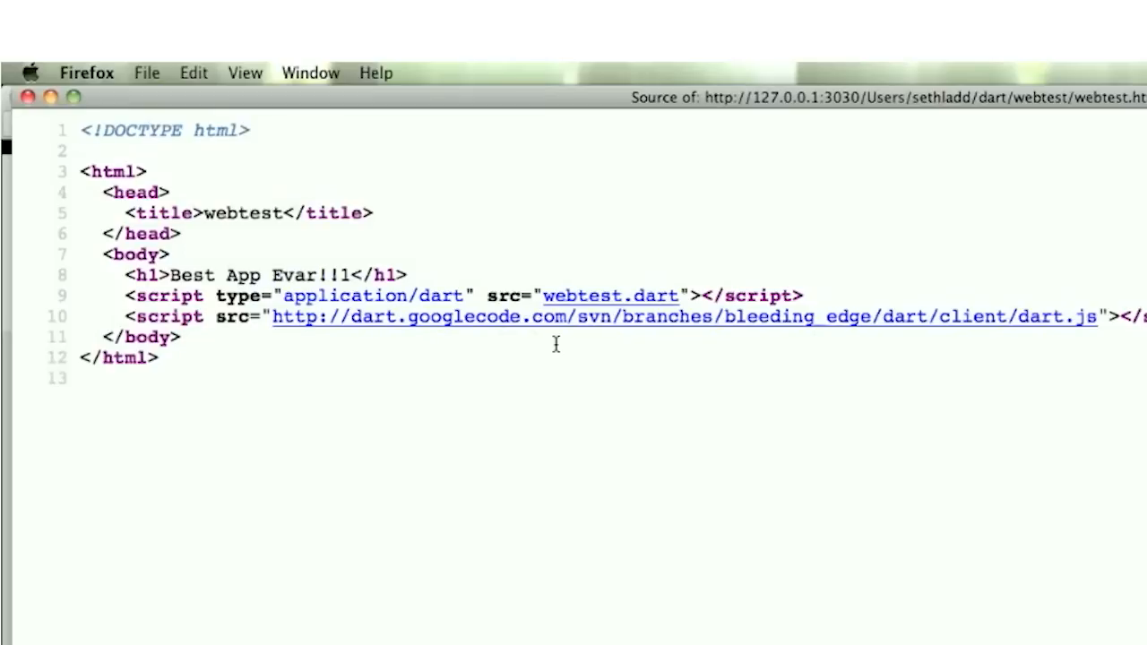
mouse_move(1028, 325)
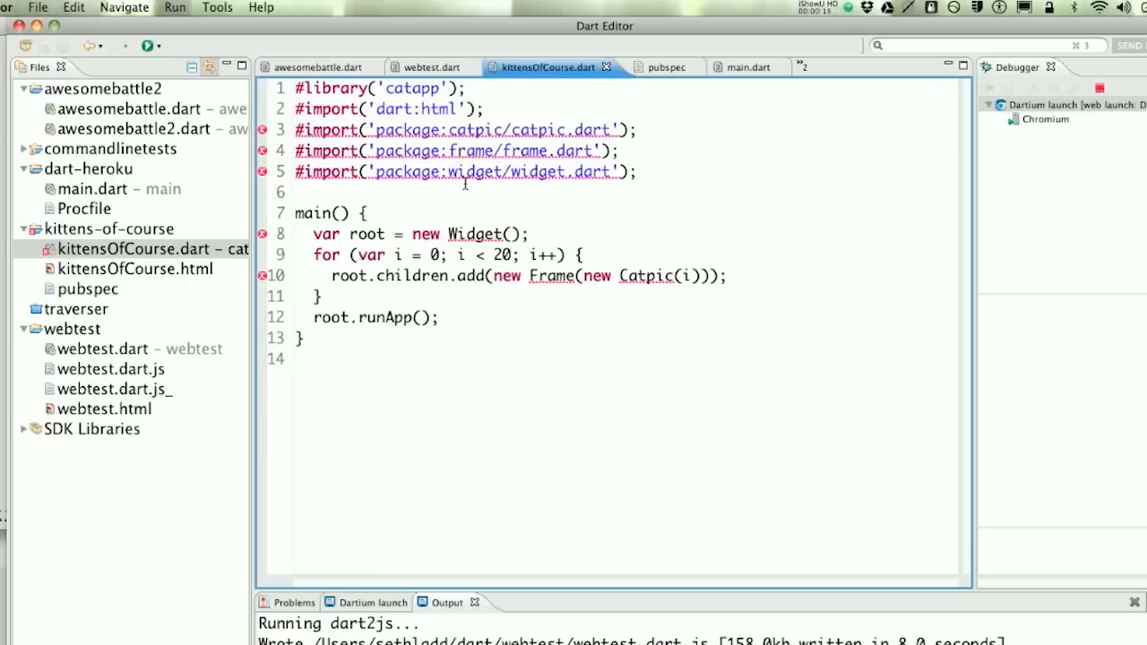
- Open the kittens-of-course pubspec showing catpic, frame and widget git dependencies
click(676, 66)
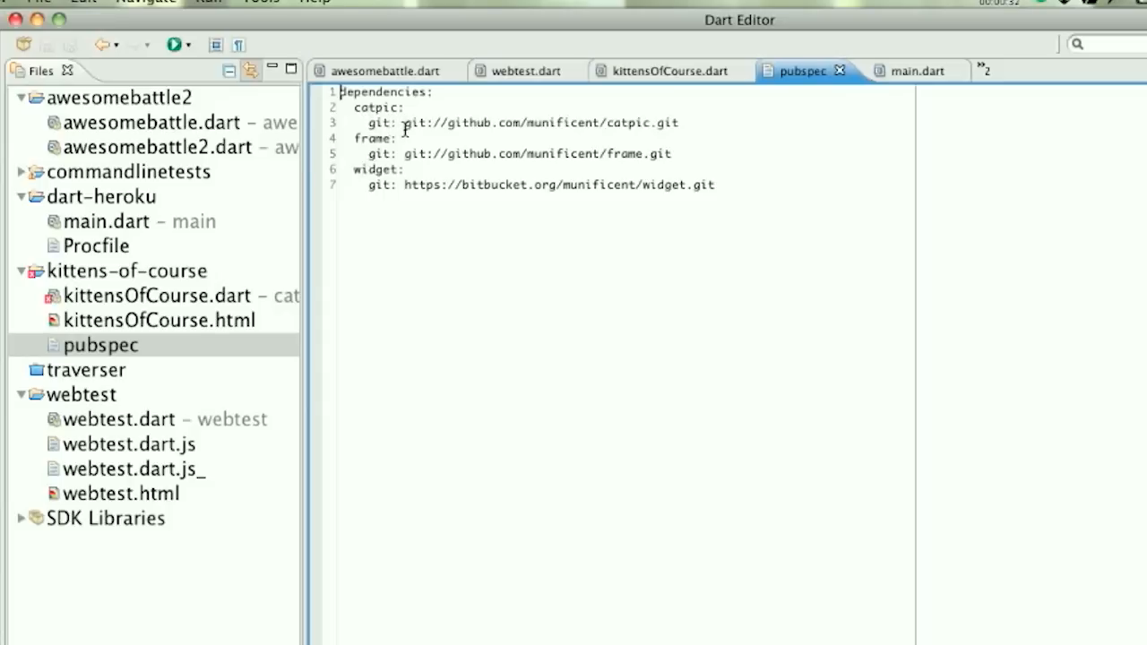
mouse_move(464, 169)
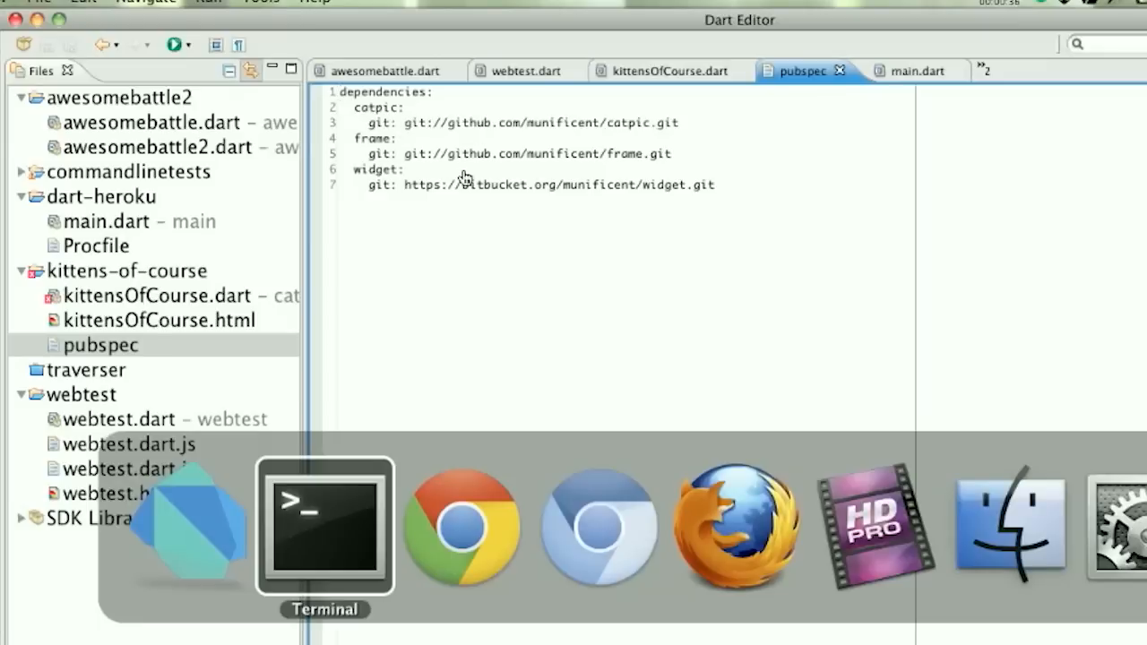
- Run 'pub install' in the Terminal for the kittens-of-course folder
click(326, 528)
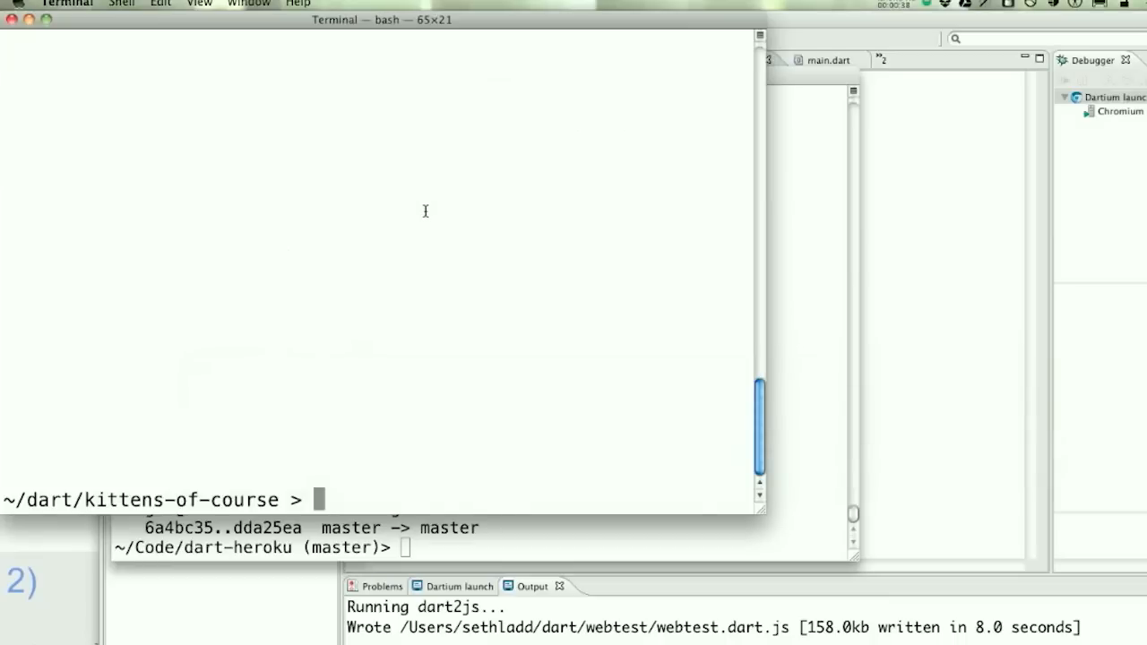
text(pub i)
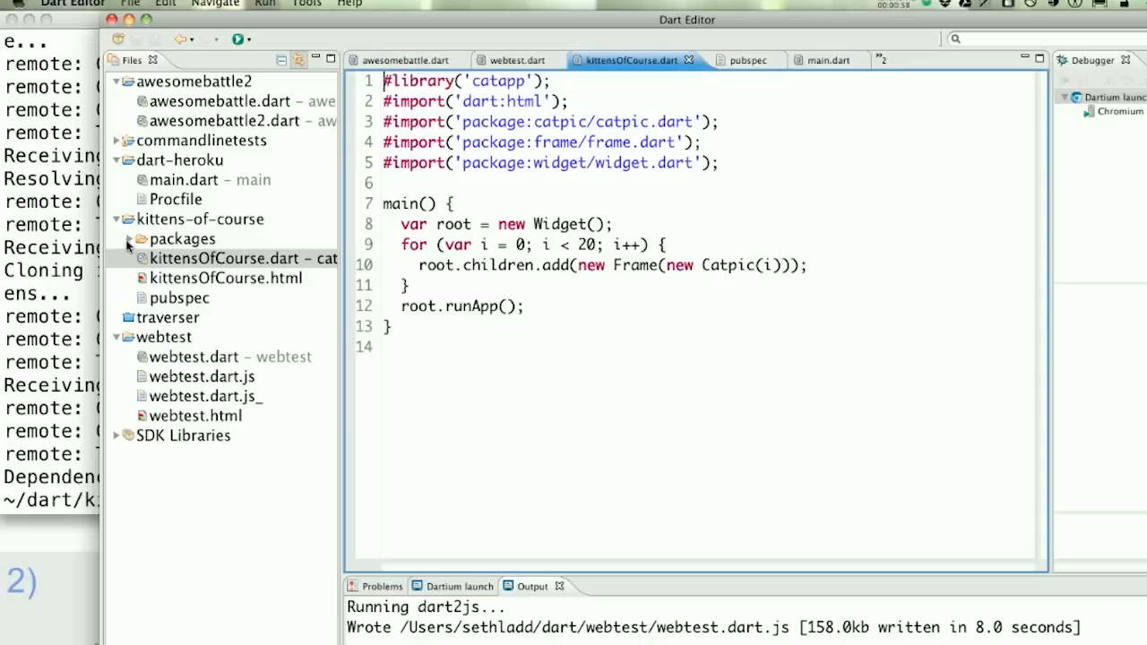
- Expand the newly installed packages folder in the Files pane
click(130, 239)
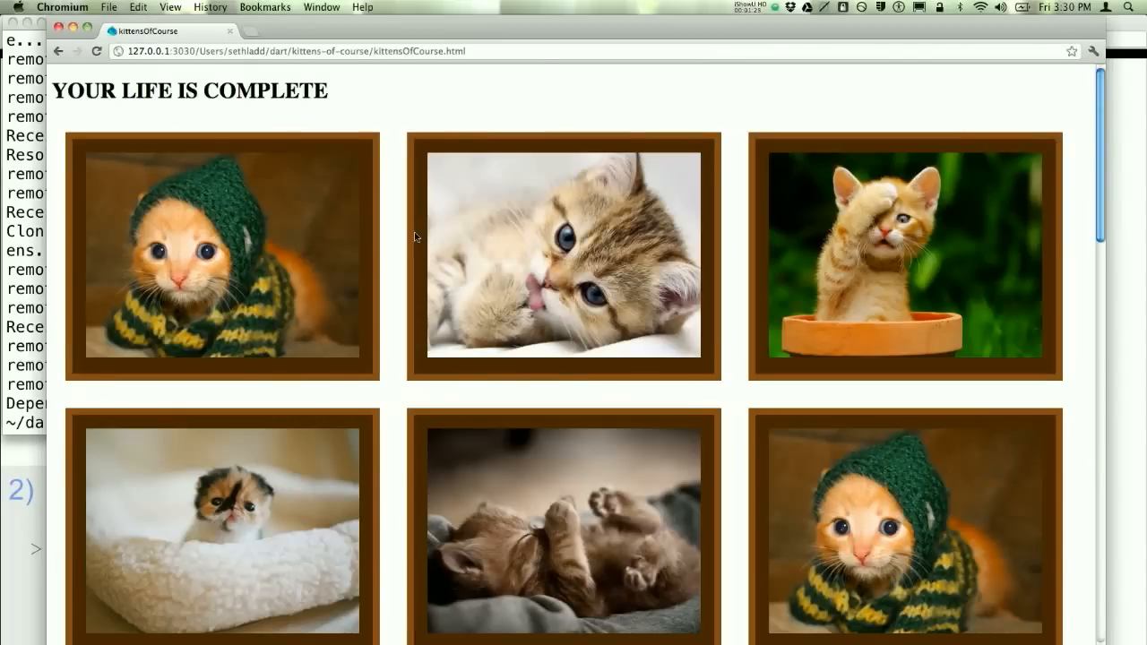
mouse_move(599, 229)
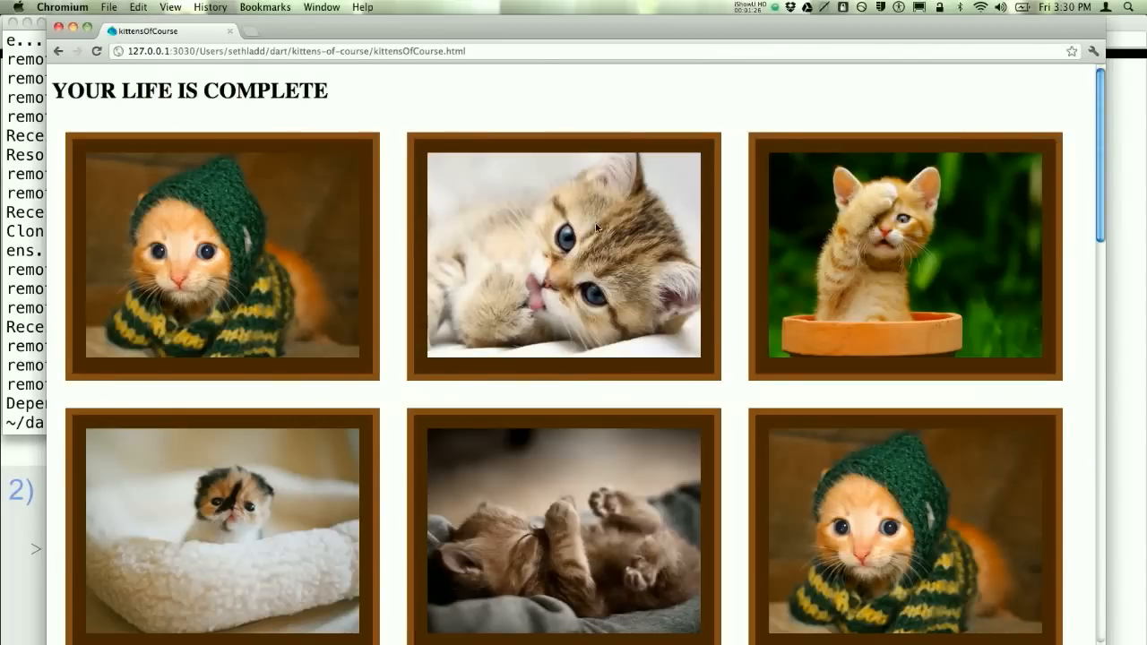
mouse_move(570, 242)
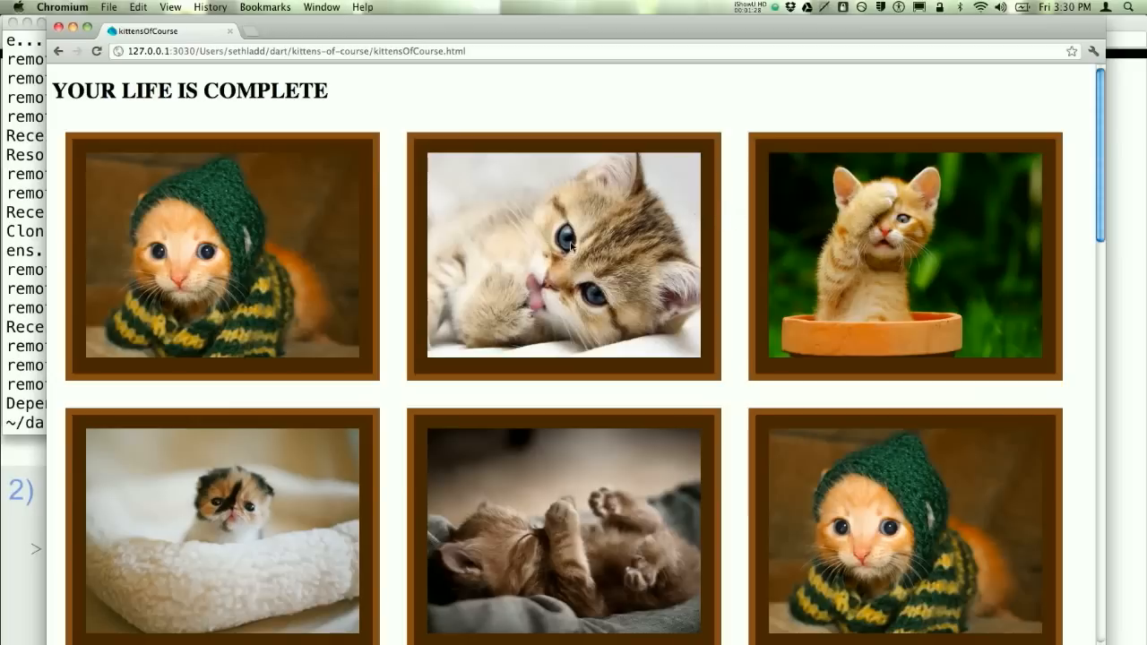
mouse_move(709, 212)
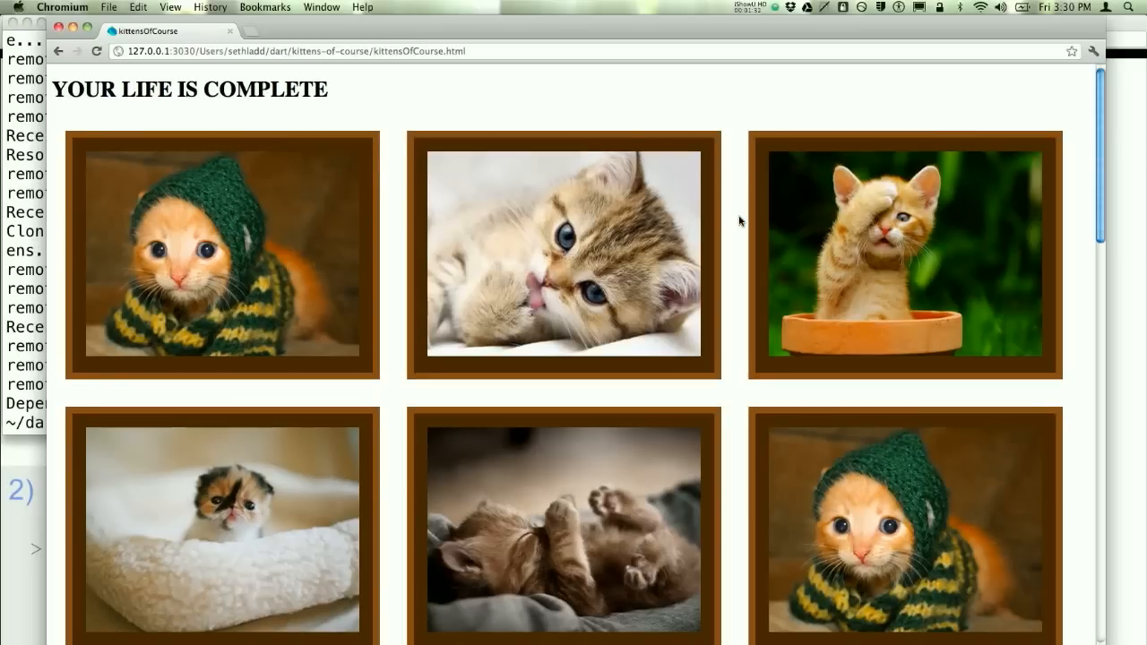
- Scroll through the framed kitten photos on the kittens app page
scroll(down, 3)
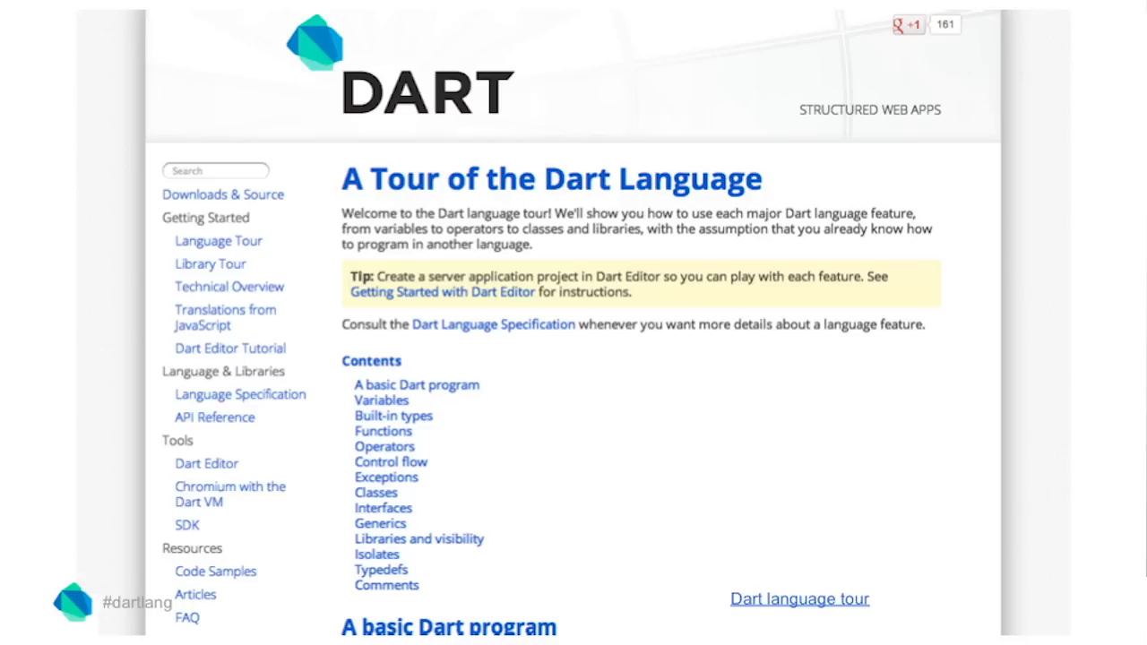
- Advance to the 'A Tour of the Dart Libraries' slide
click(209, 263)
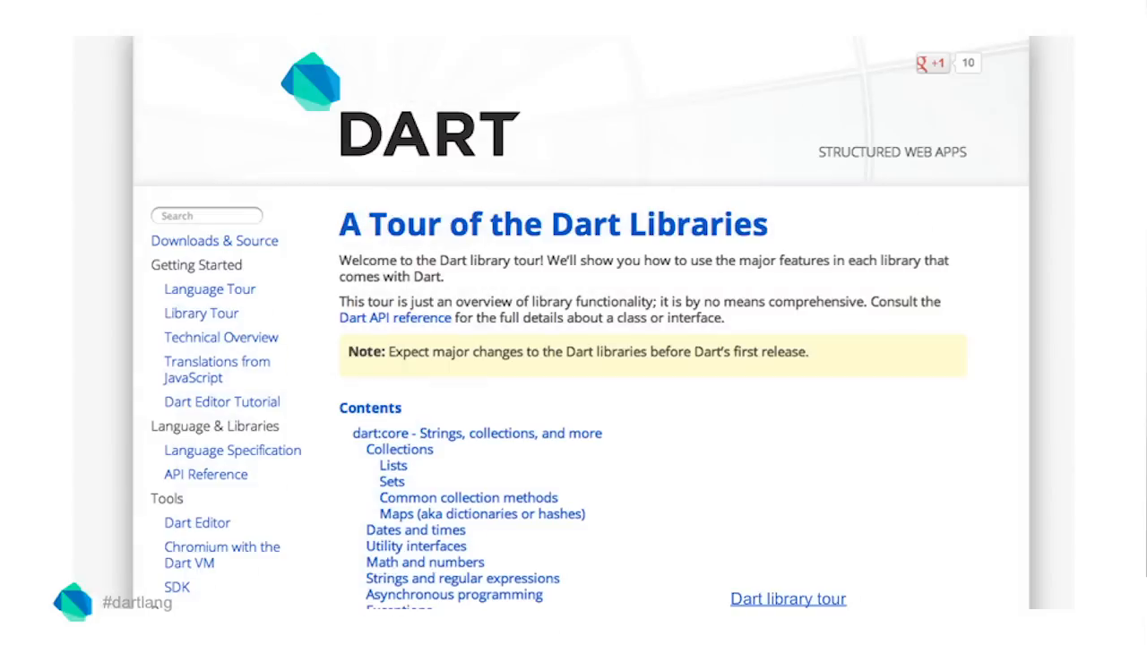